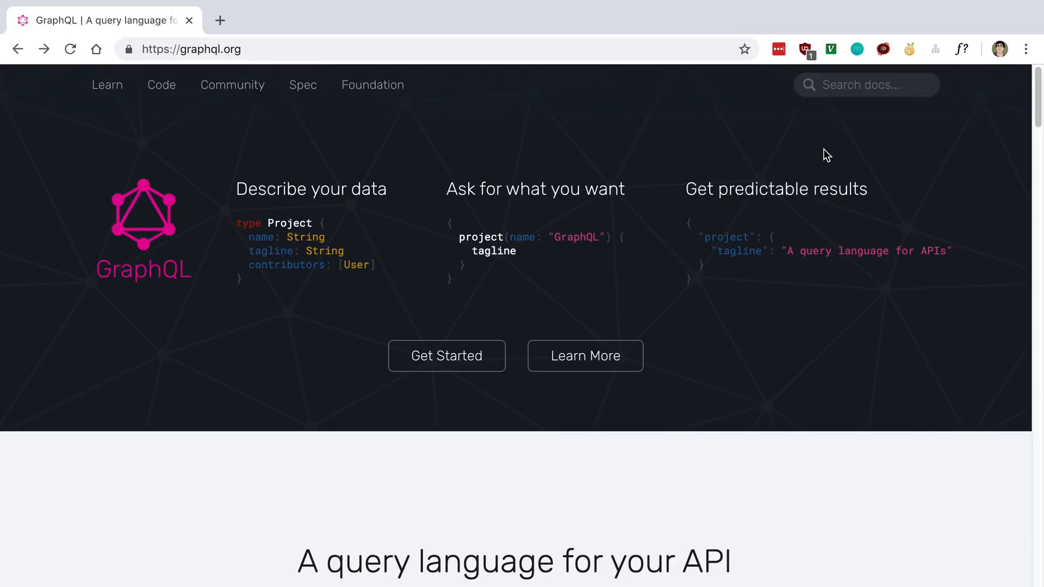
mouse_move(835, 220)
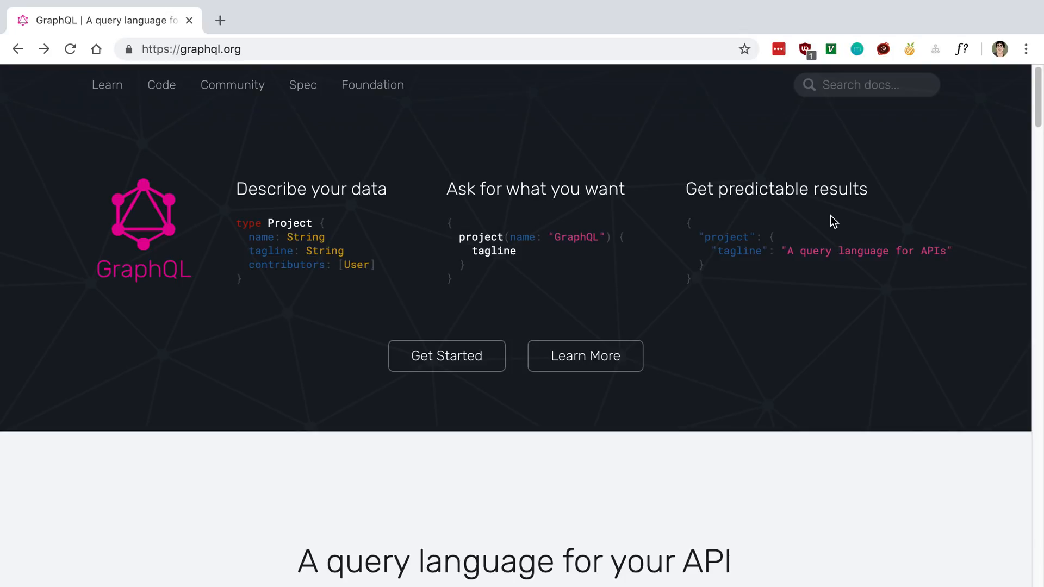
mouse_move(526, 169)
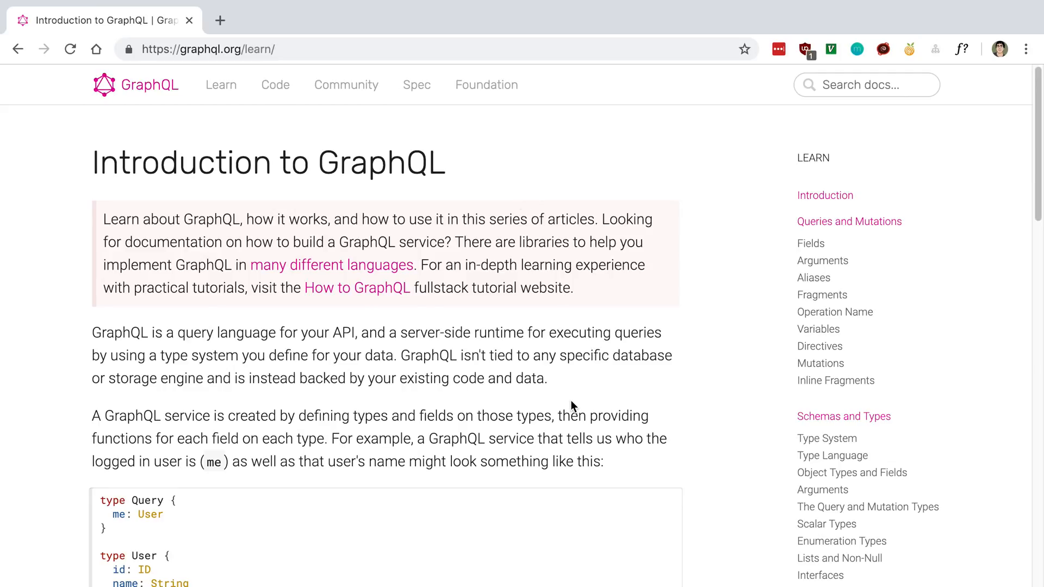
mouse_move(512, 343)
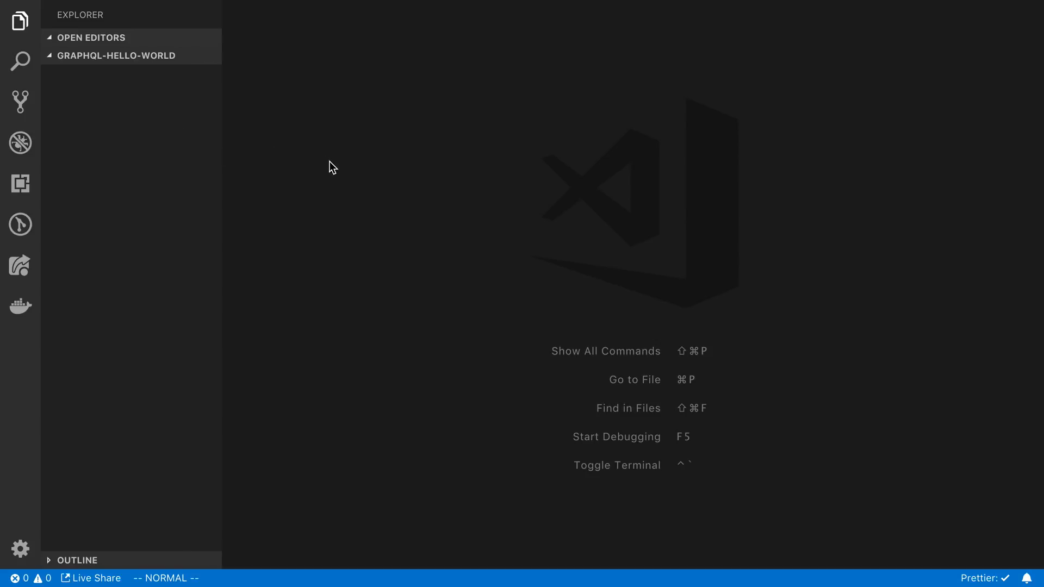
mouse_move(390, 179)
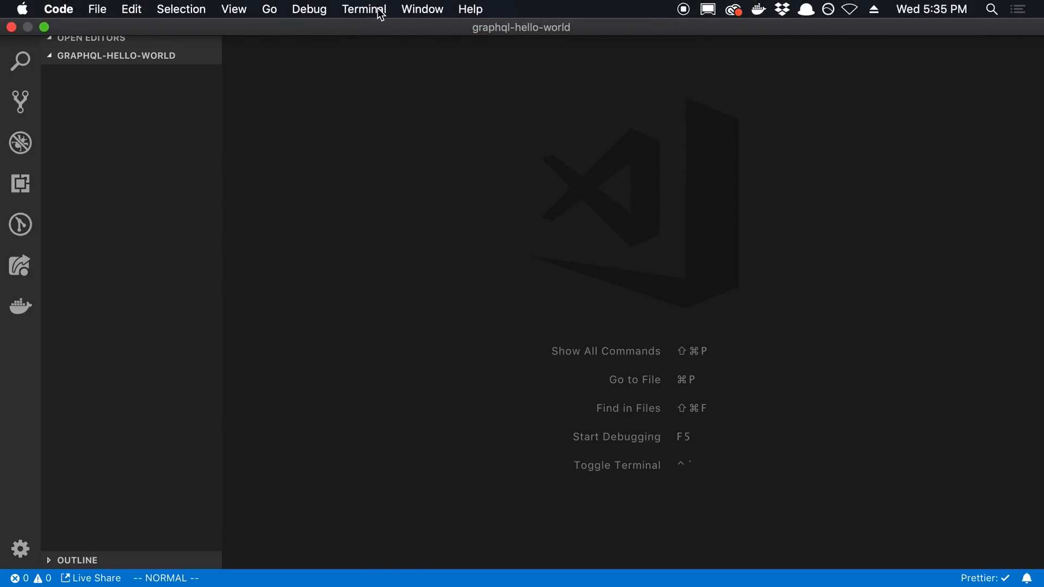
Start a new integrated terminal in the project folder and check the installed Node version.
click(364, 9)
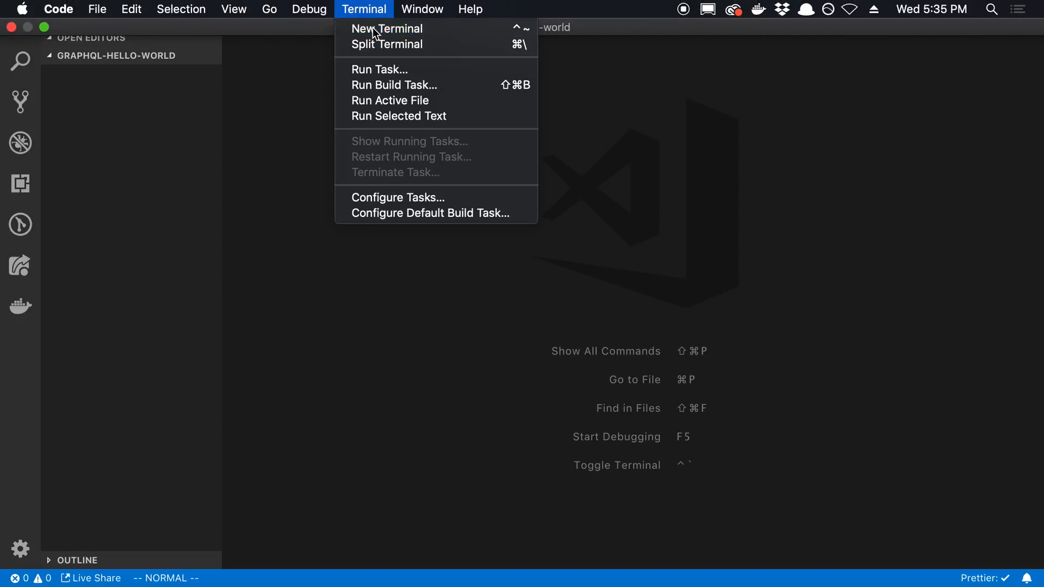
click(387, 28)
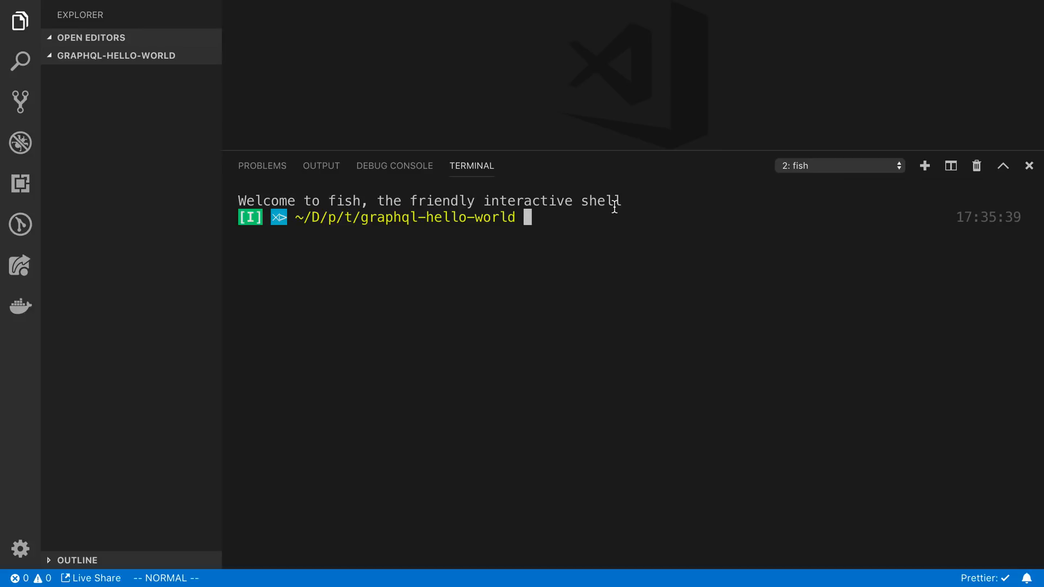
text(yarn add apollo-server graphql)
text(yarn init -y)
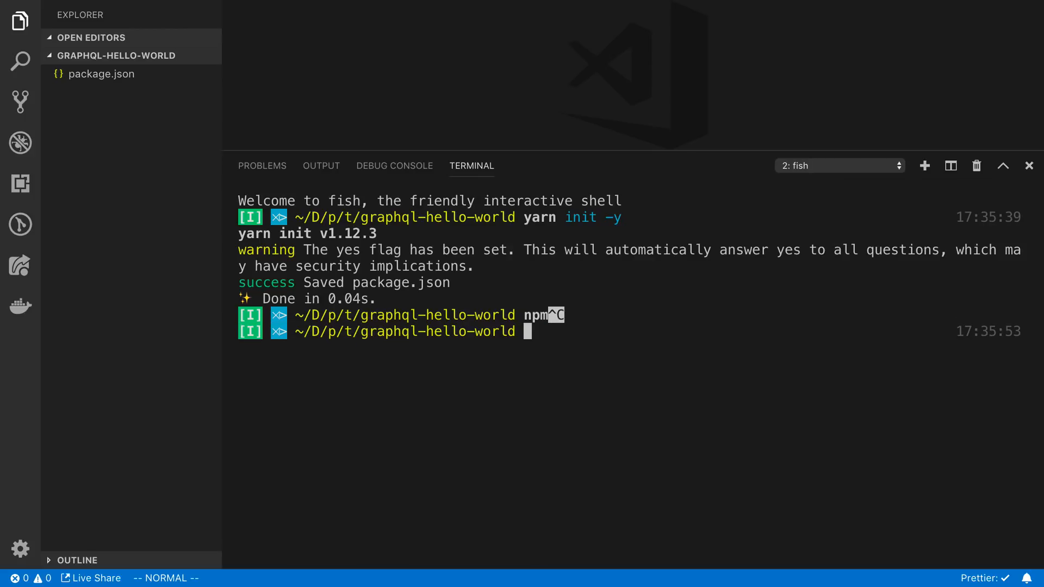
text(node -v)
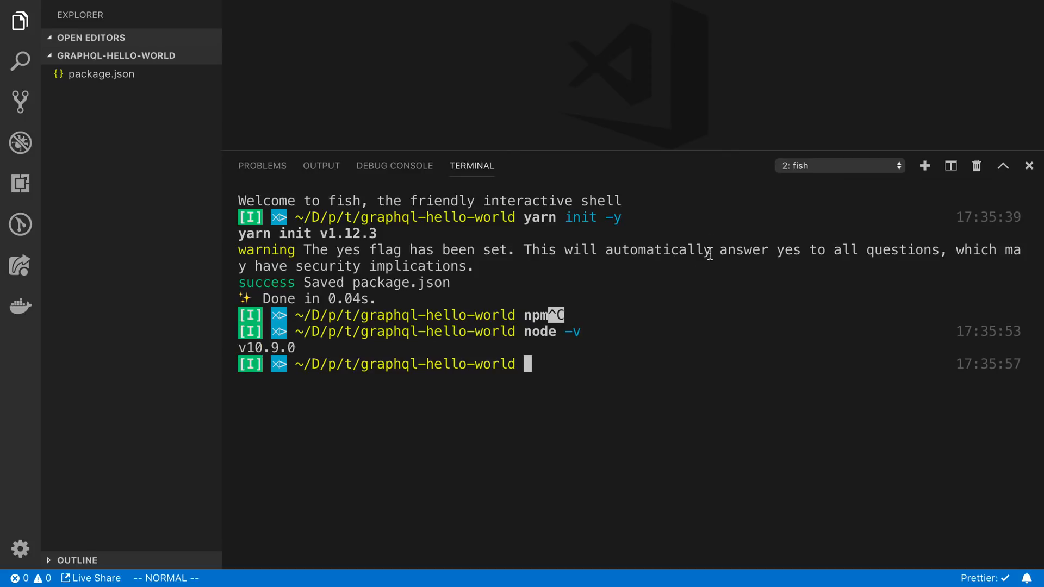
mouse_move(556, 227)
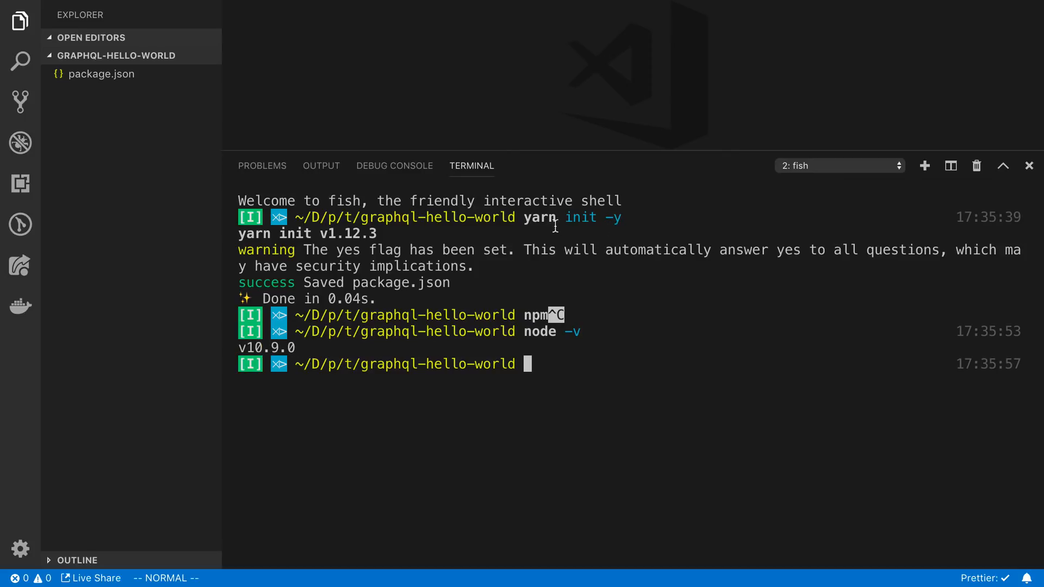
mouse_move(593, 283)
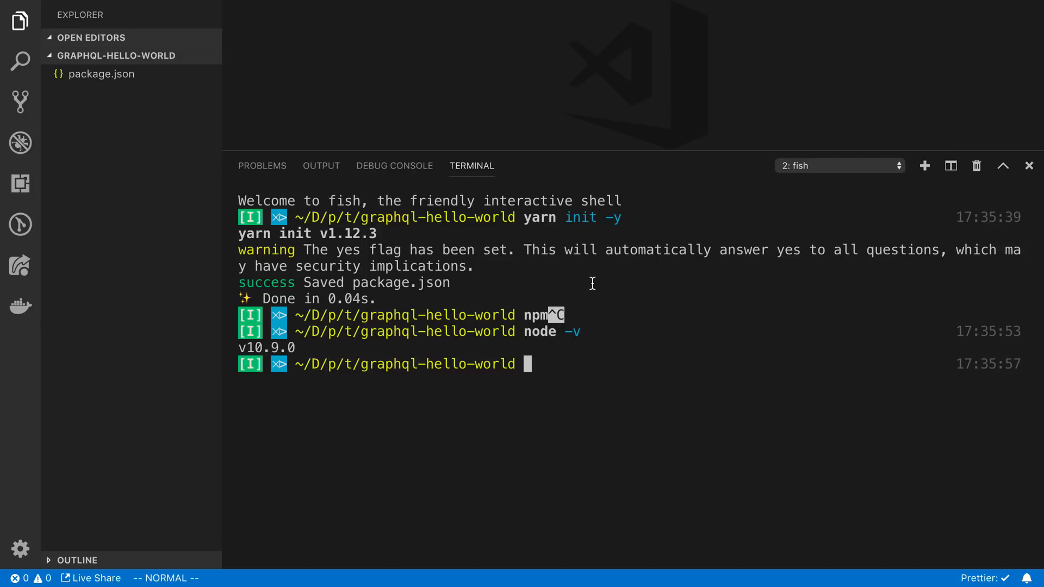
Initialise package.json with npm init -y and install apollo-server and graphql via yarn.
text(npm init -y)
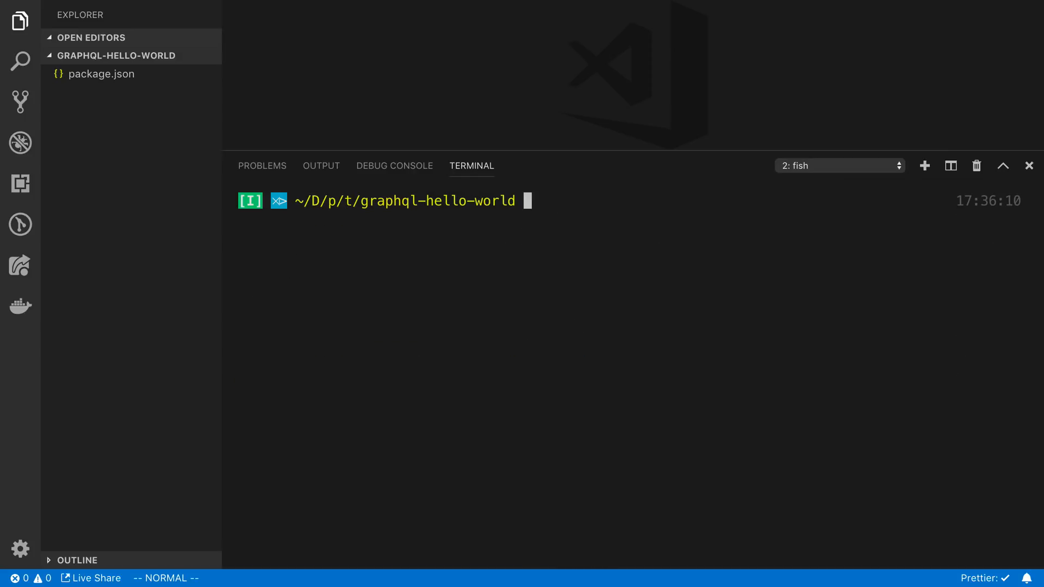
text(yarn add apollo-server graphql)
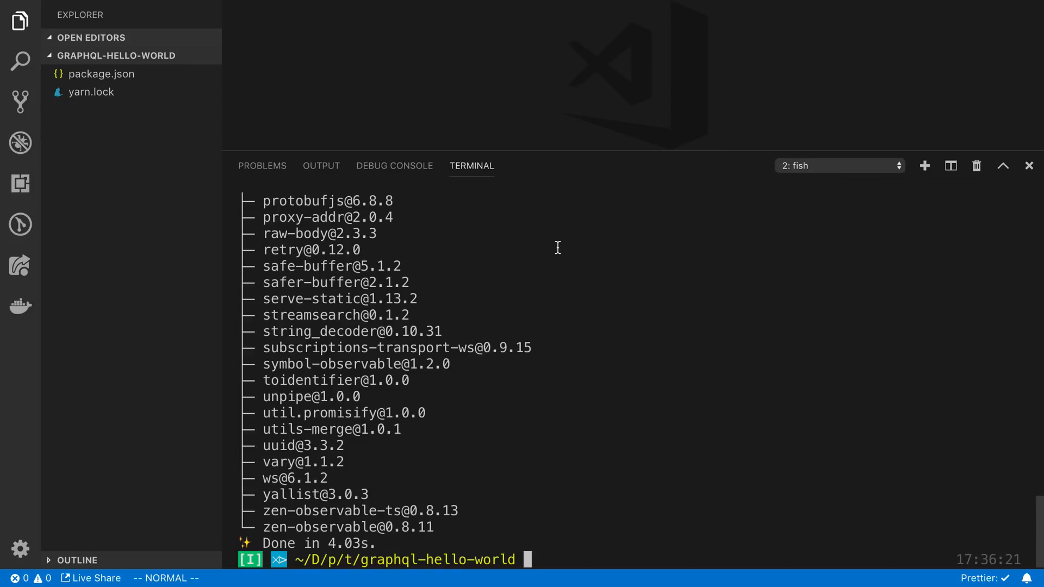
mouse_move(577, 280)
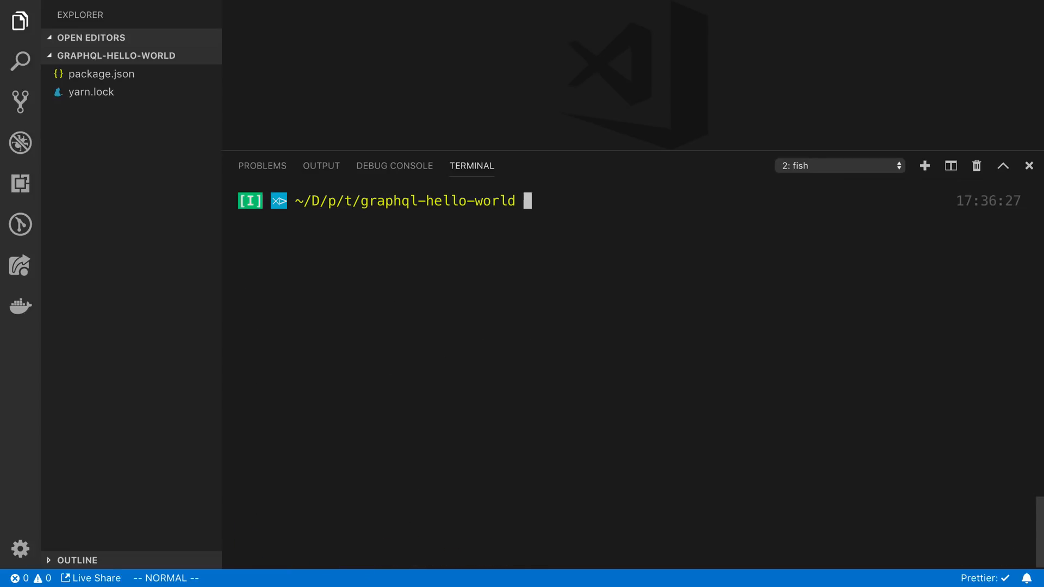
Create a new file src/index.js from the Explorer.
right_click(117, 55)
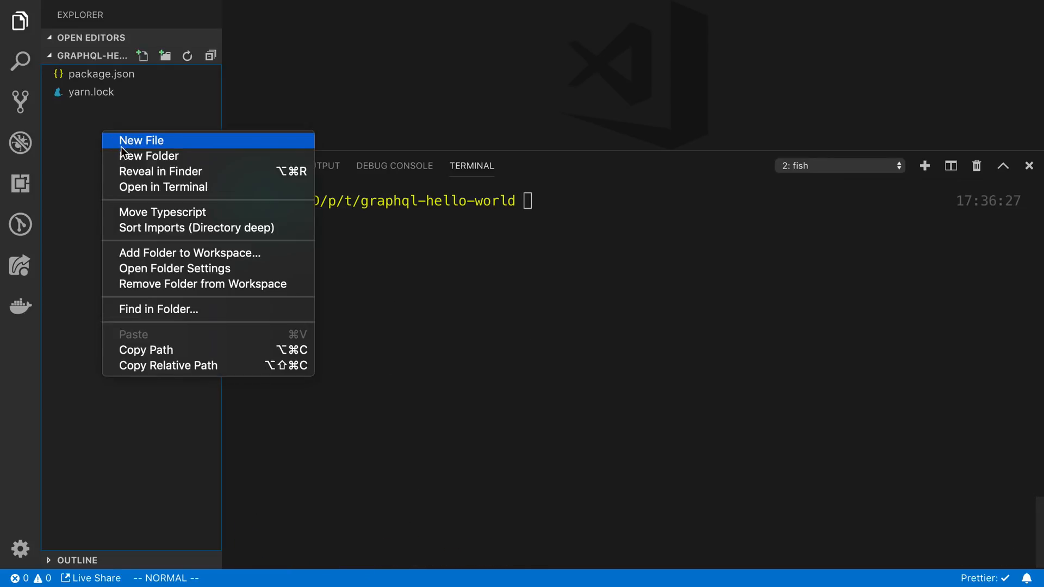
click(141, 140)
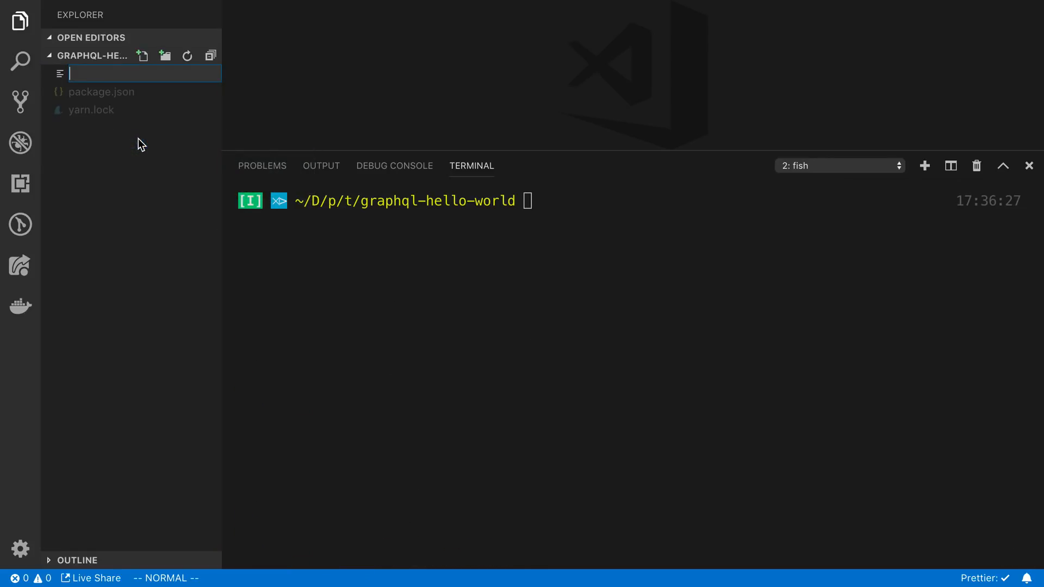
text(src/index.)
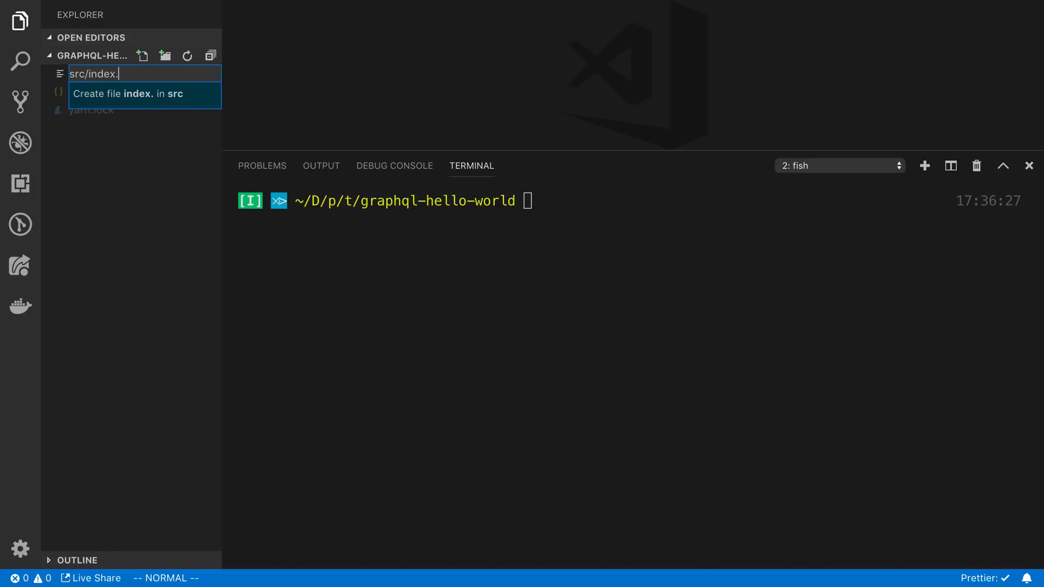
key(Enter)
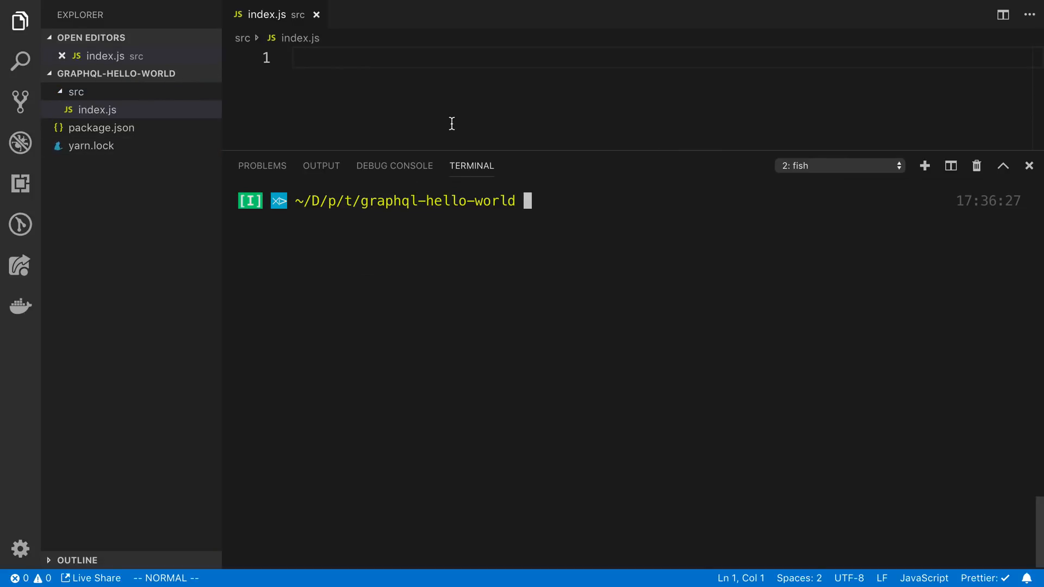
Write the first line importing ApolloServer and gql from apollo-server with require.
text(const)
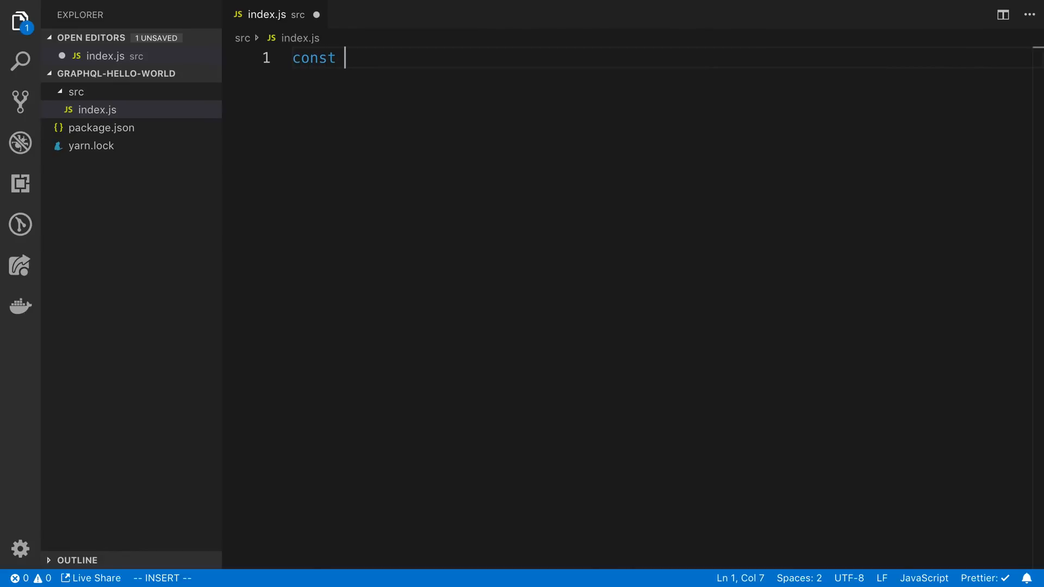
text({} = require('apollo-server)
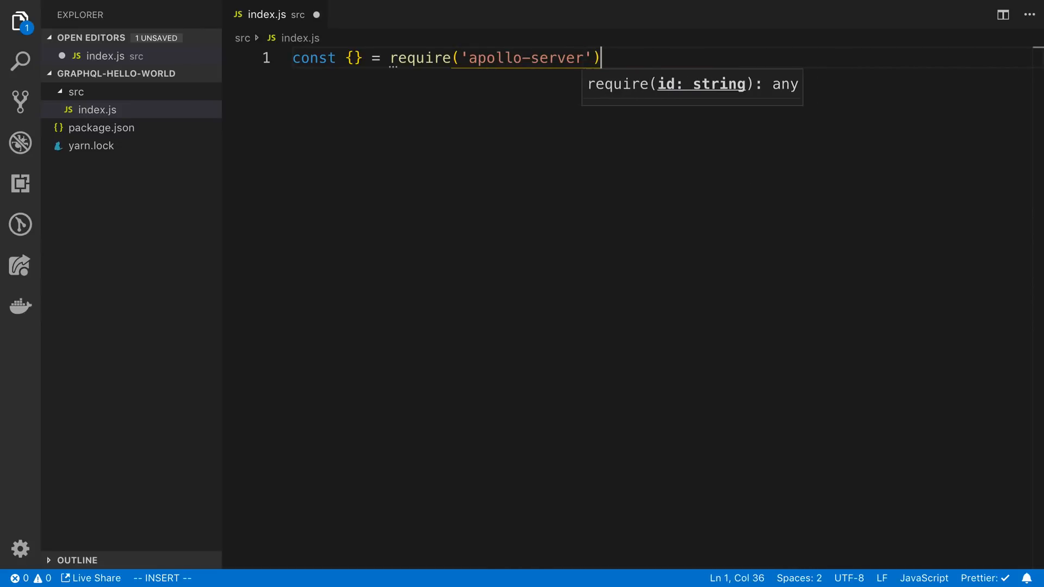
text(Apoll)
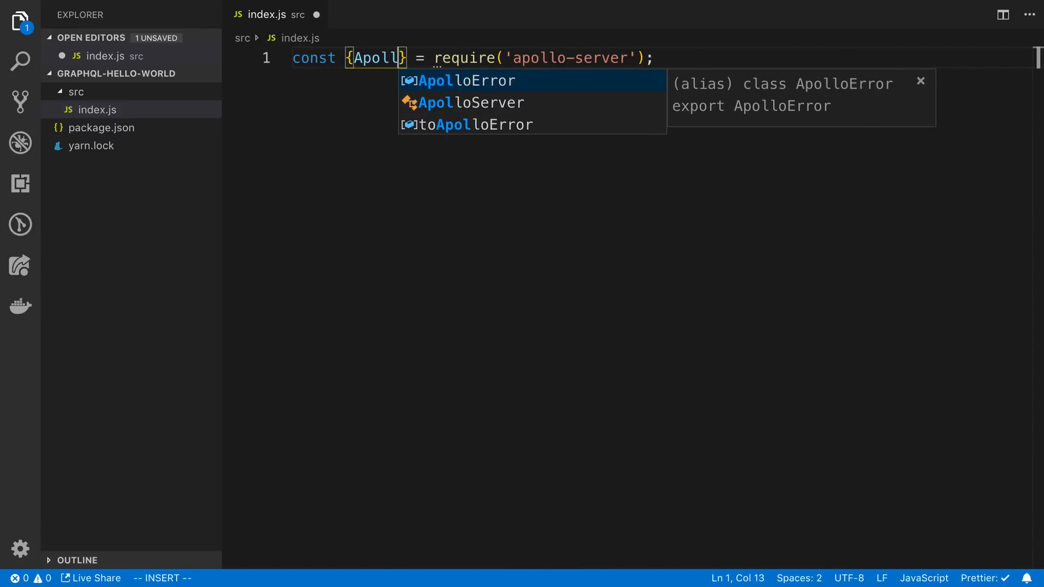
key(Escape)
text(loServer, gq)
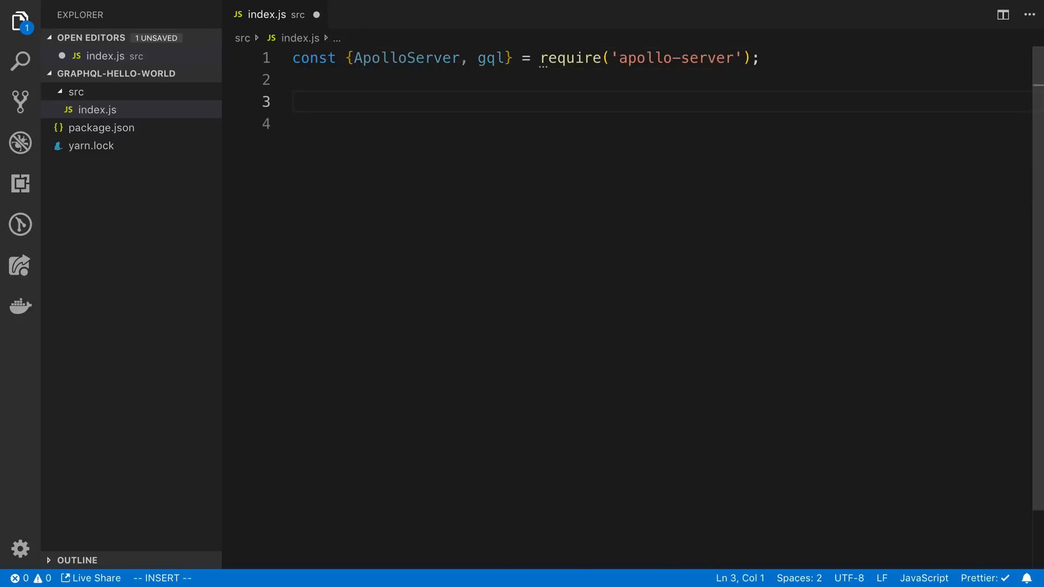
mouse_move(580, 147)
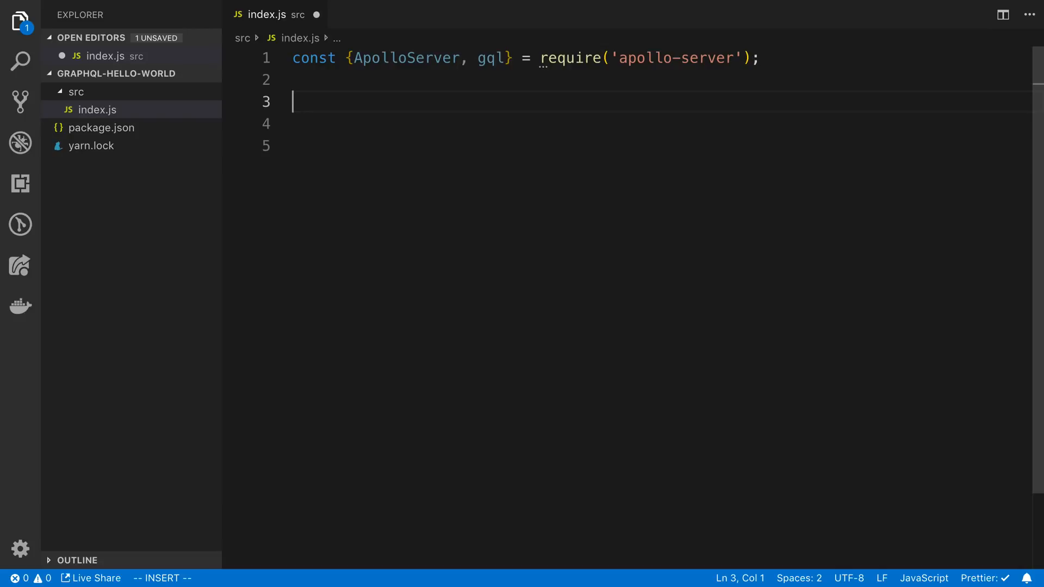
Declare const typeDefs as a gql template literal.
text(const)
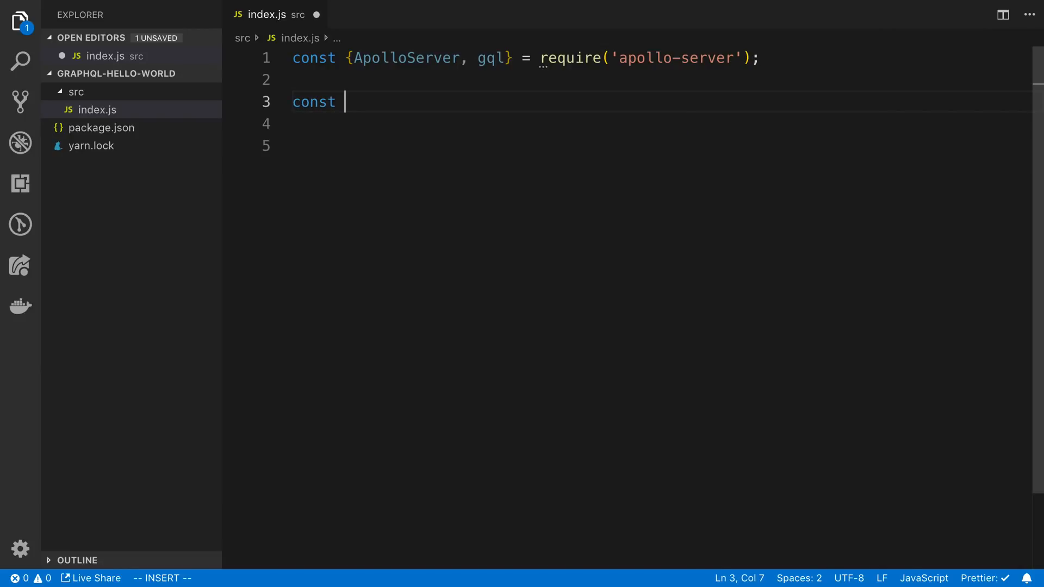
text(typeDef)
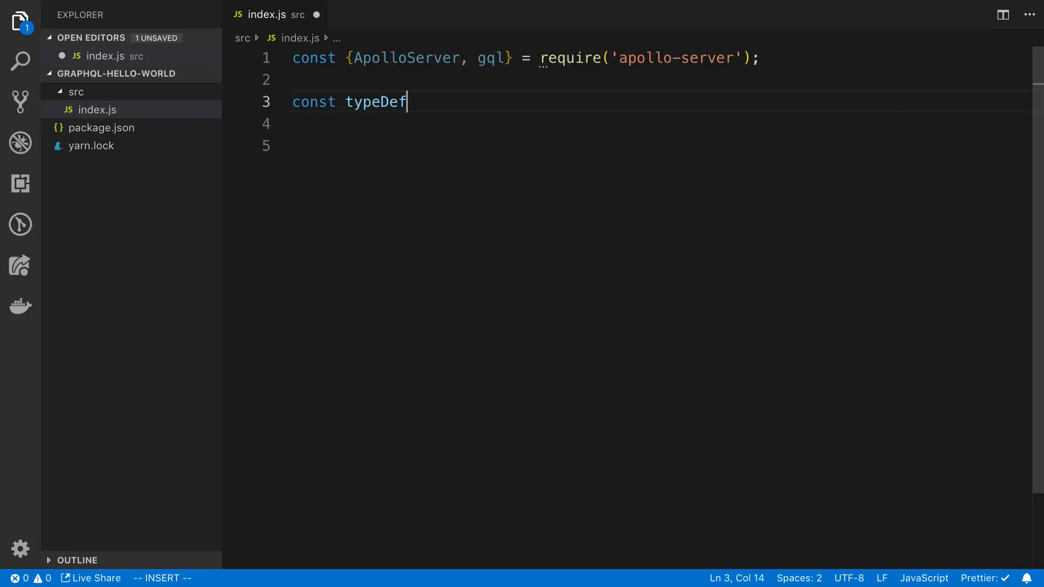
text(s = gql`)
text(`;)
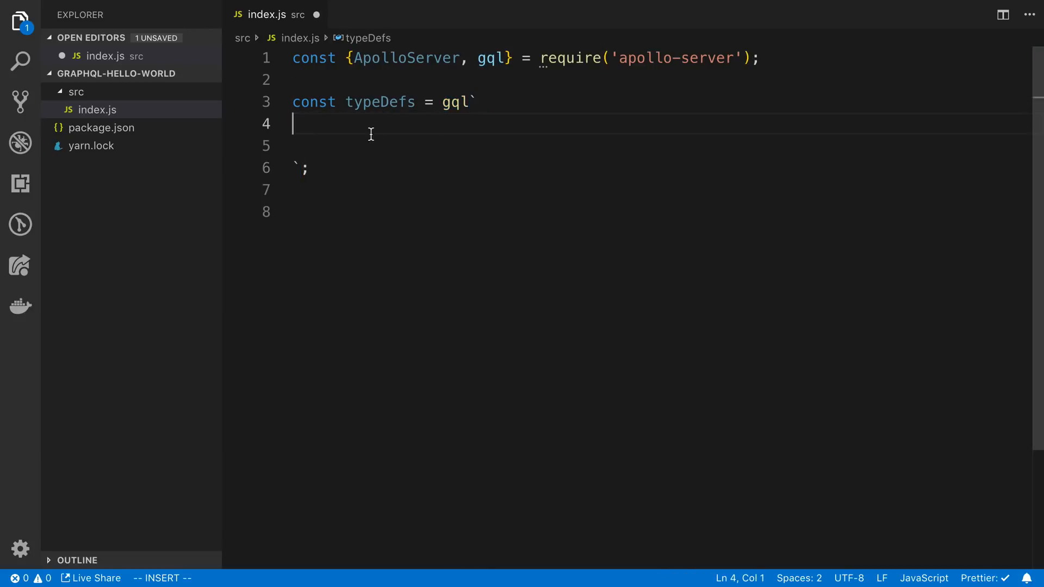
key(Enter)
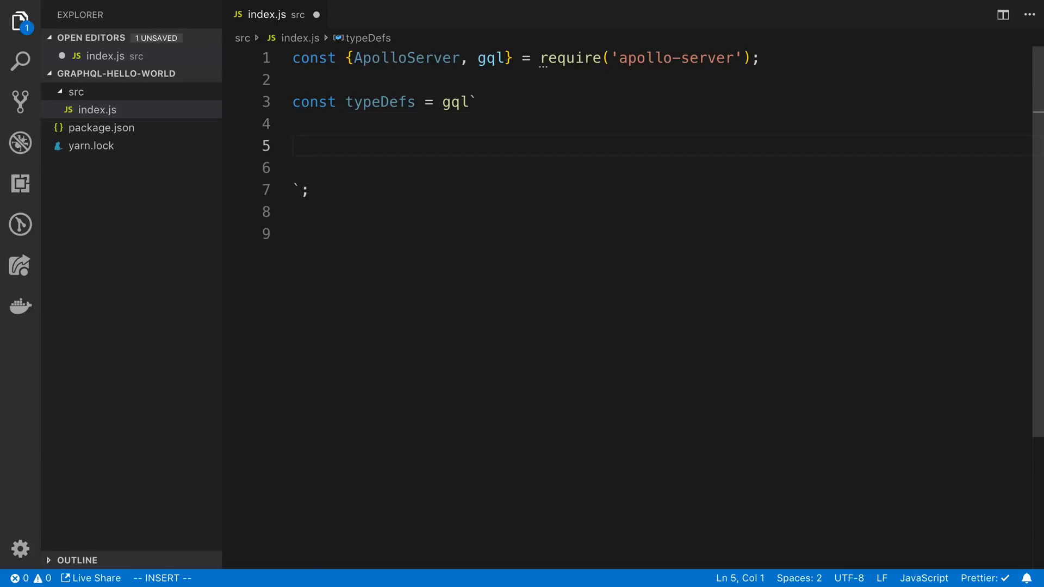
Define type Query with a required hello field of type String! inside typeDefs.
text(type)
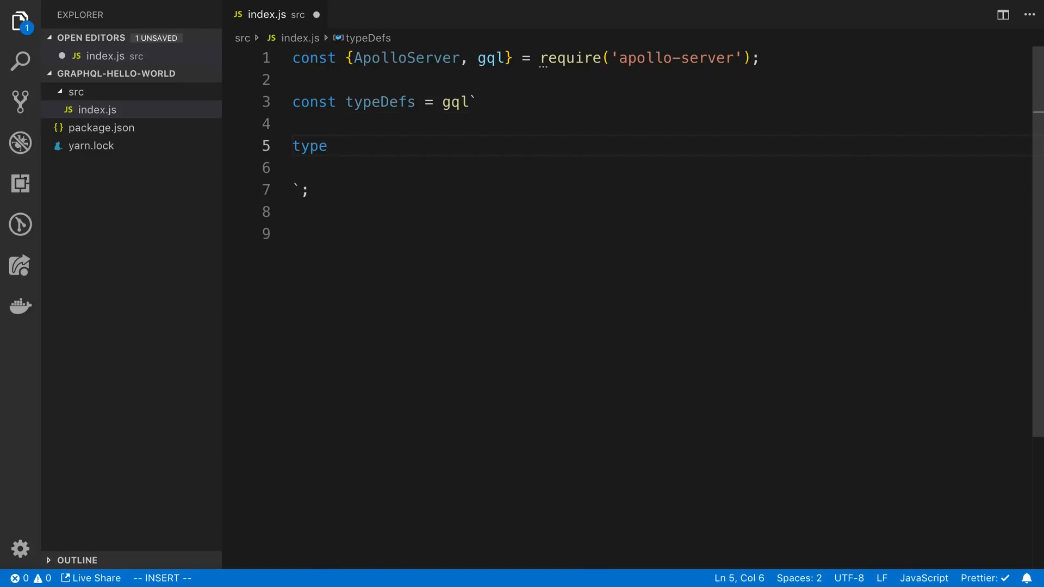
text(Query {)
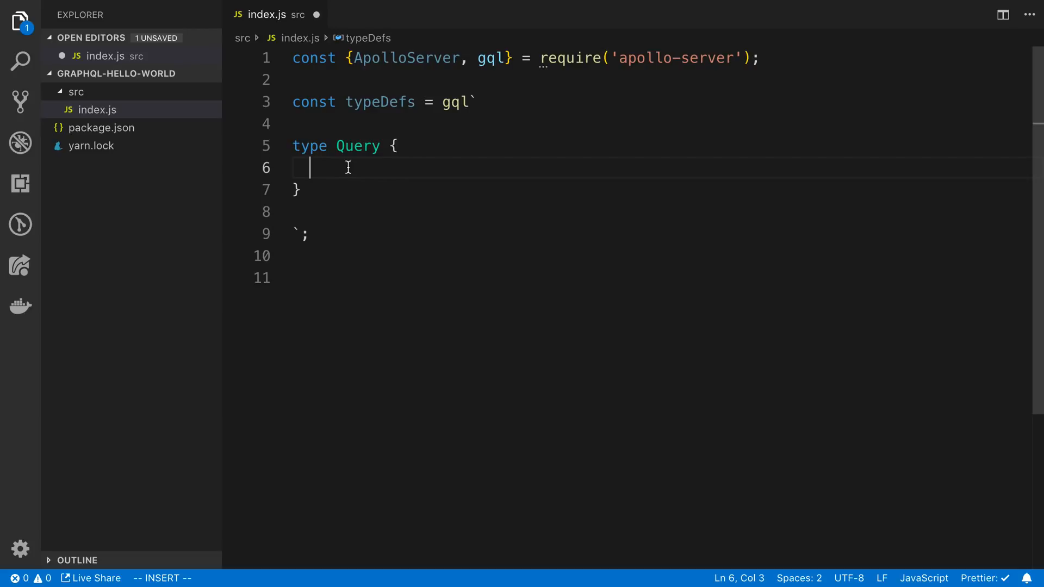
text(hello:)
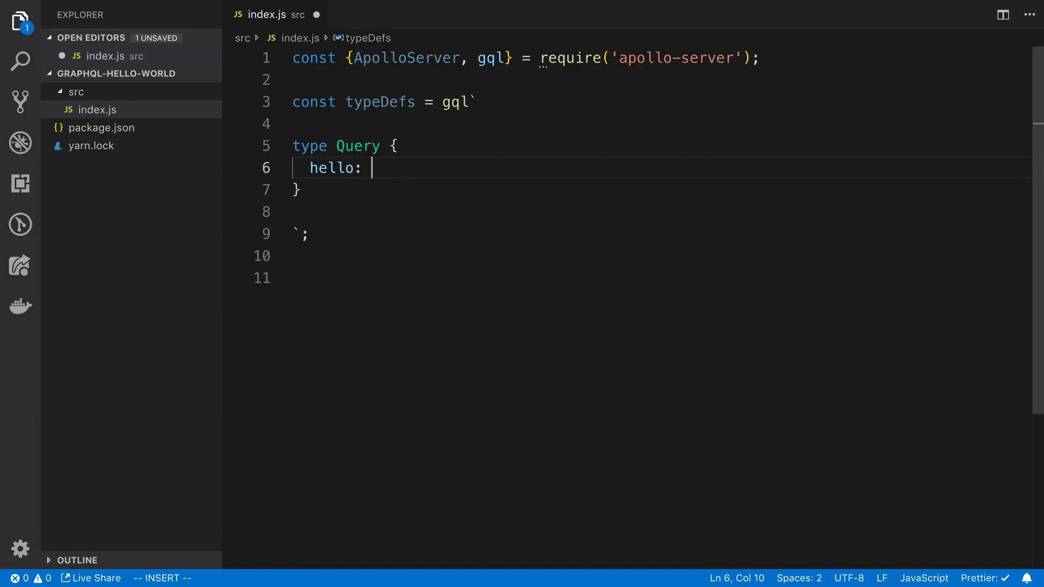
text(String!)
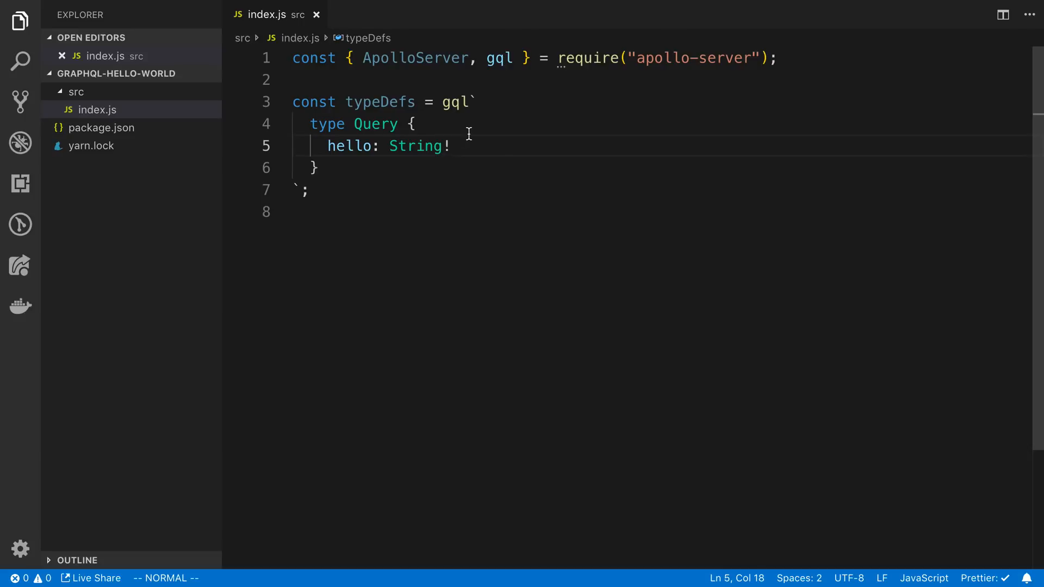
mouse_move(381, 231)
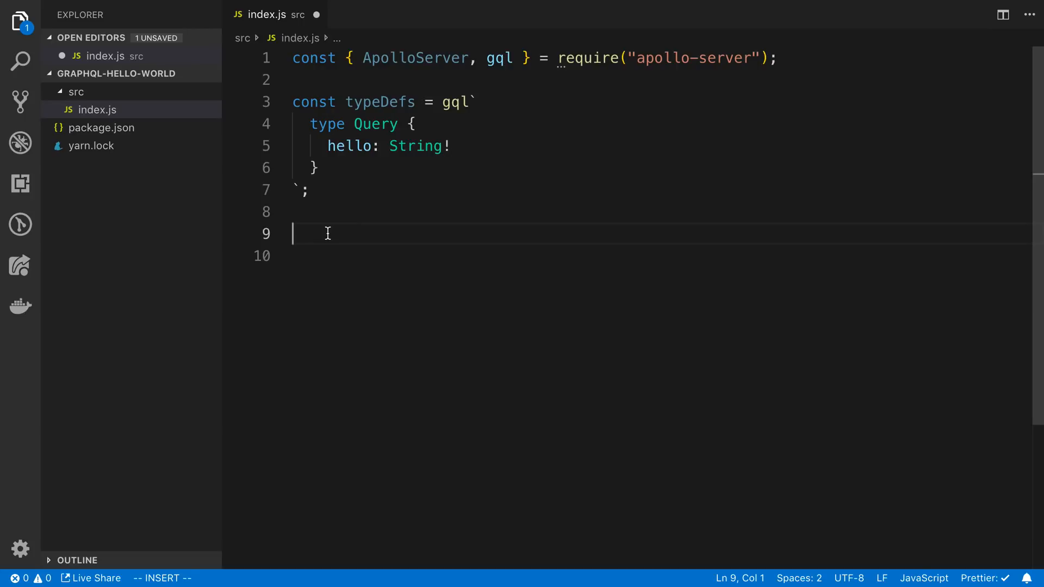
Add a resolvers object whose Query.hello returns 'hello world'.
text(const resolvers =)
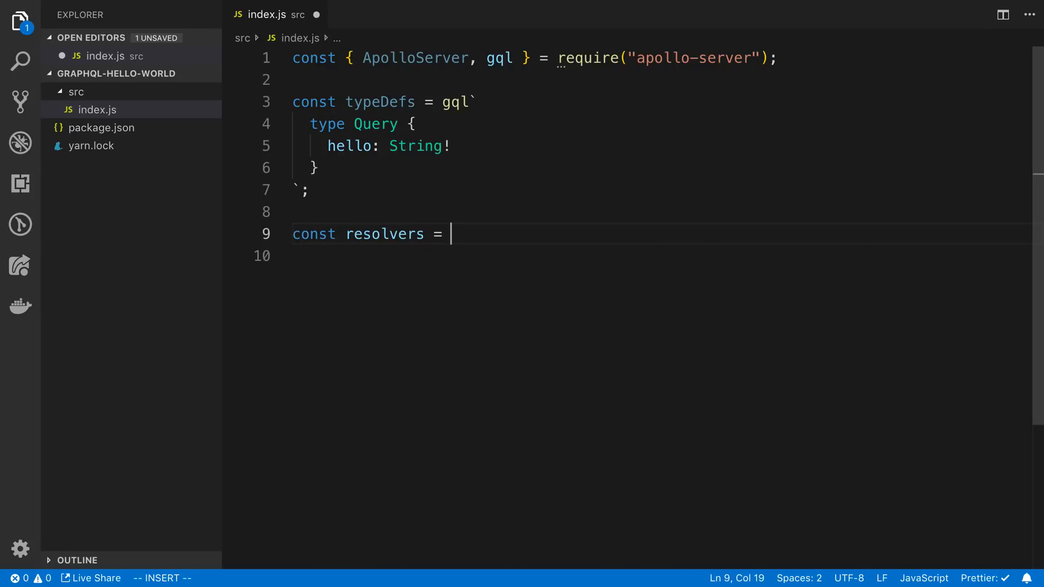
text({)
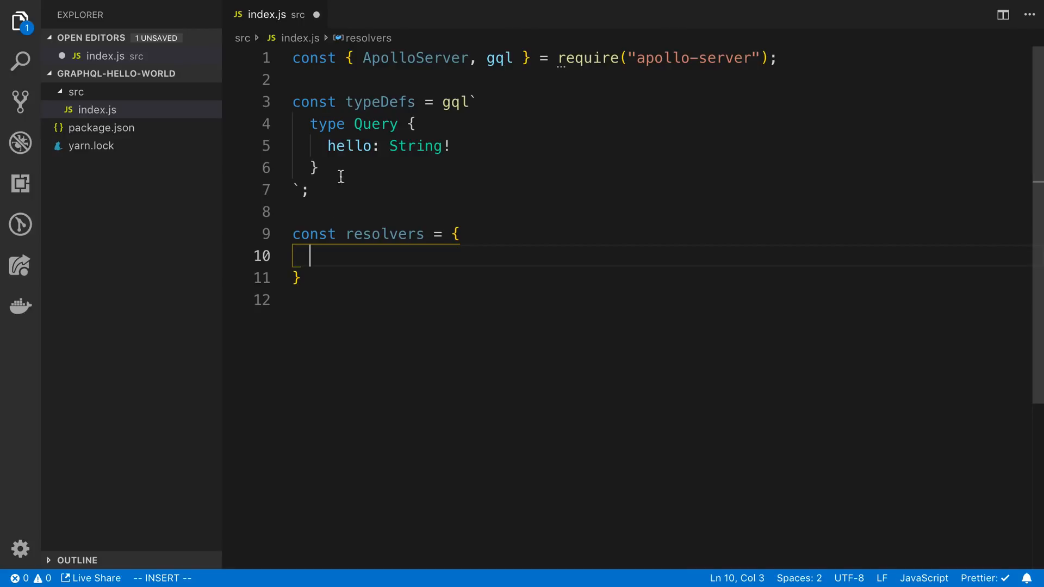
mouse_move(383, 123)
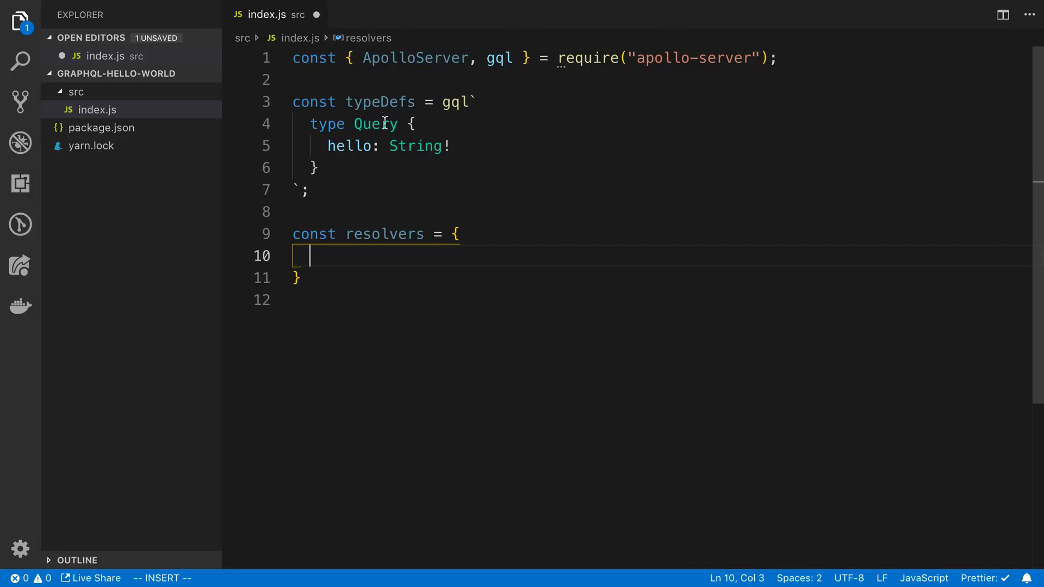
mouse_move(376, 129)
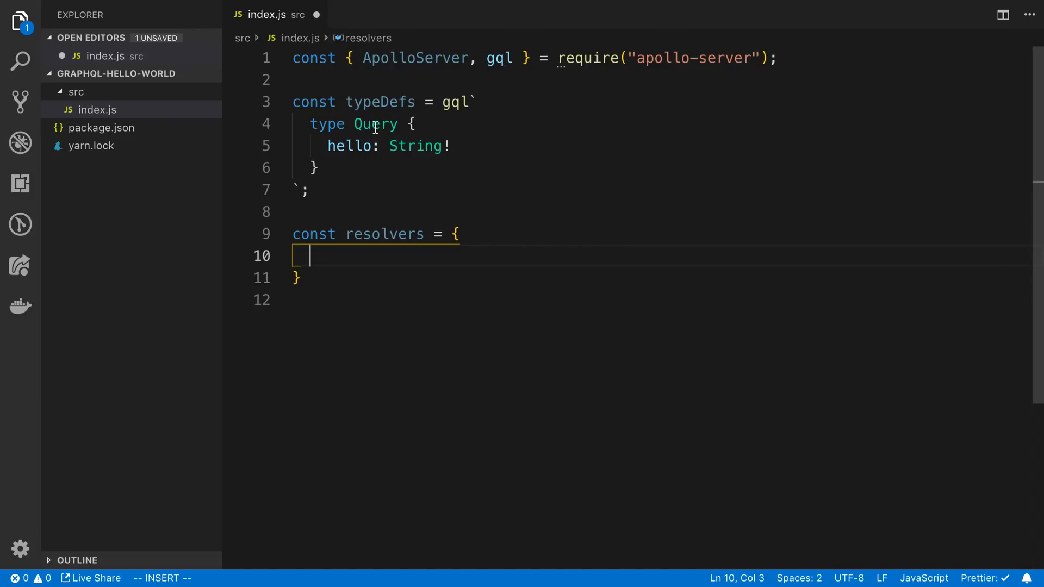
text(Query:)
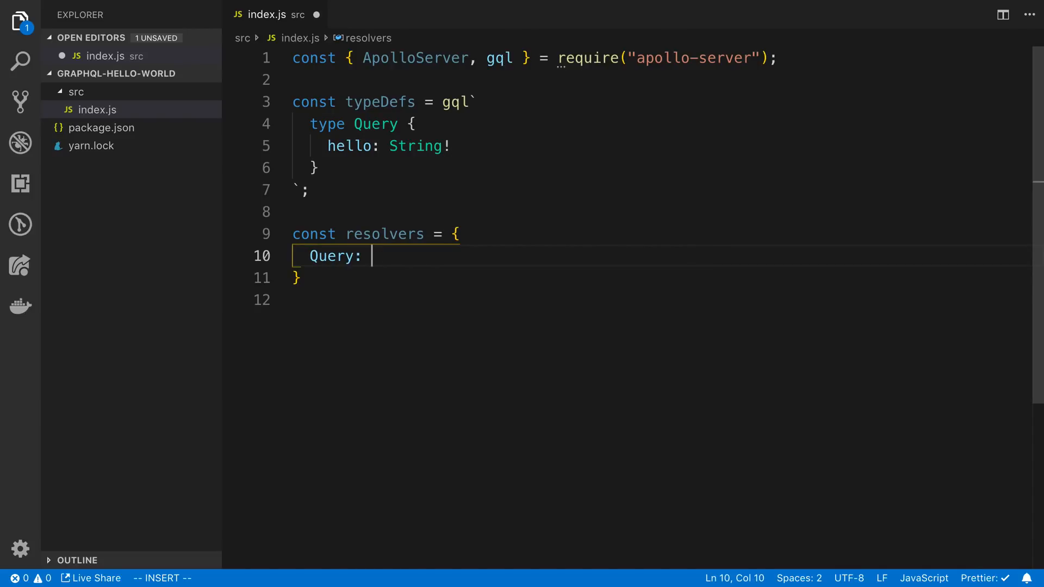
text({)
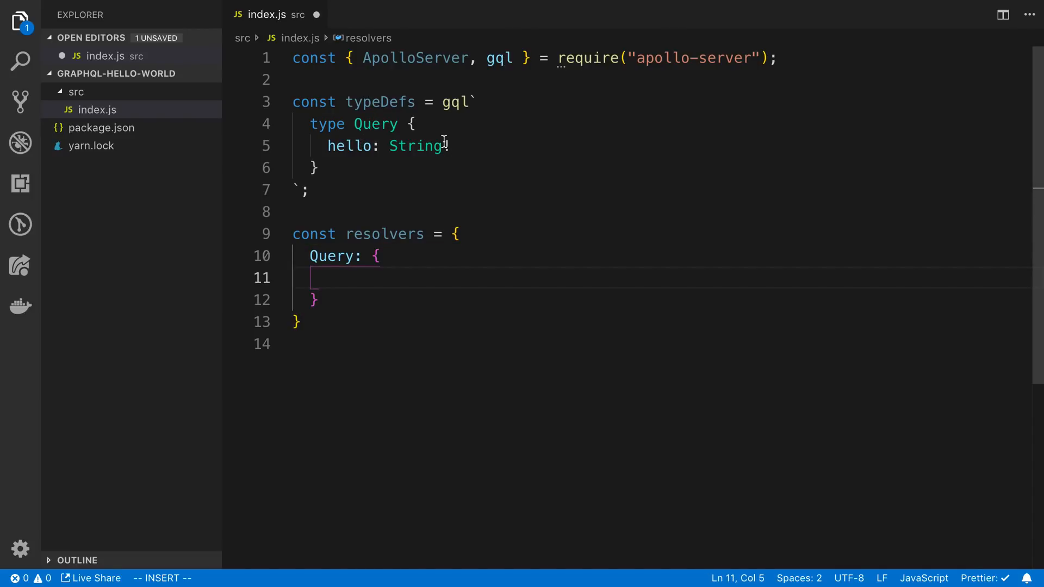
text(hello:)
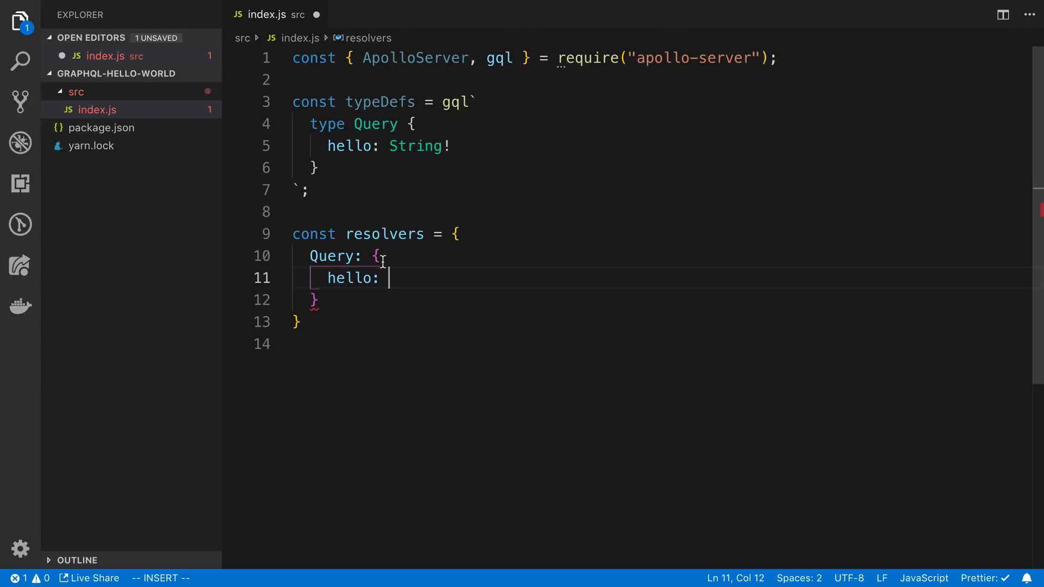
text(() =>)
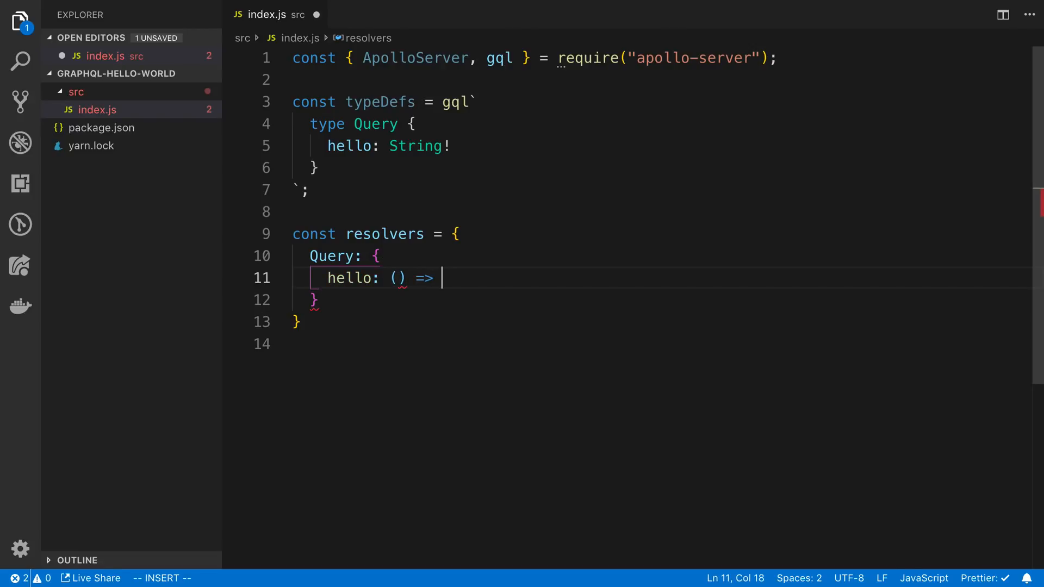
text('hello wo)
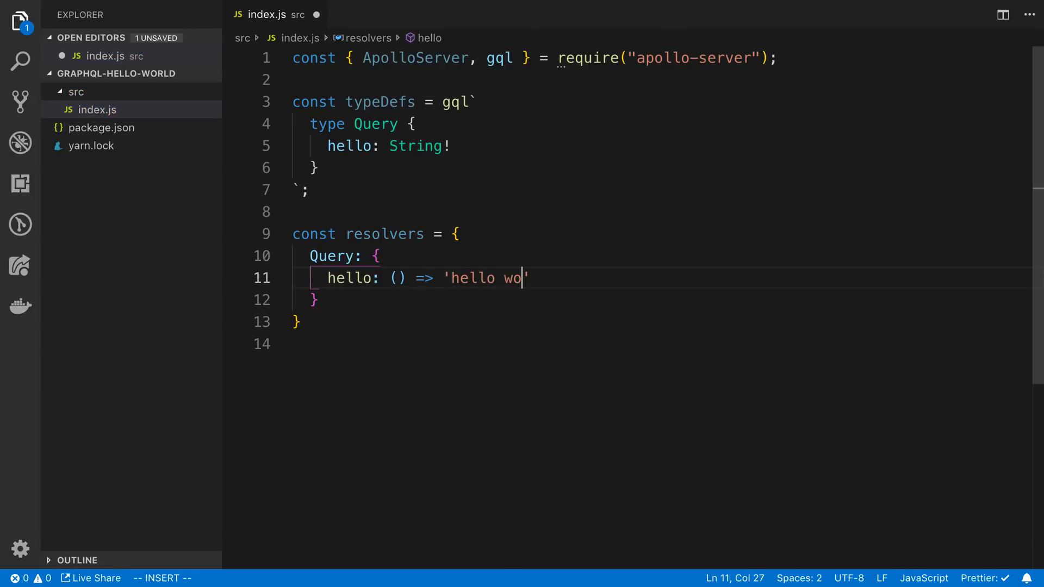
text(rld')
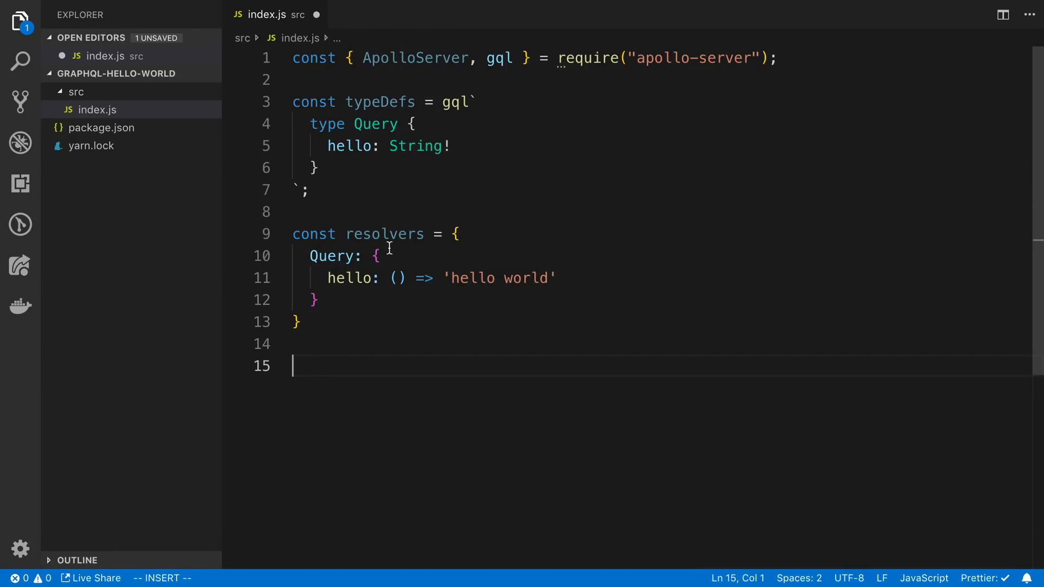
mouse_move(439, 56)
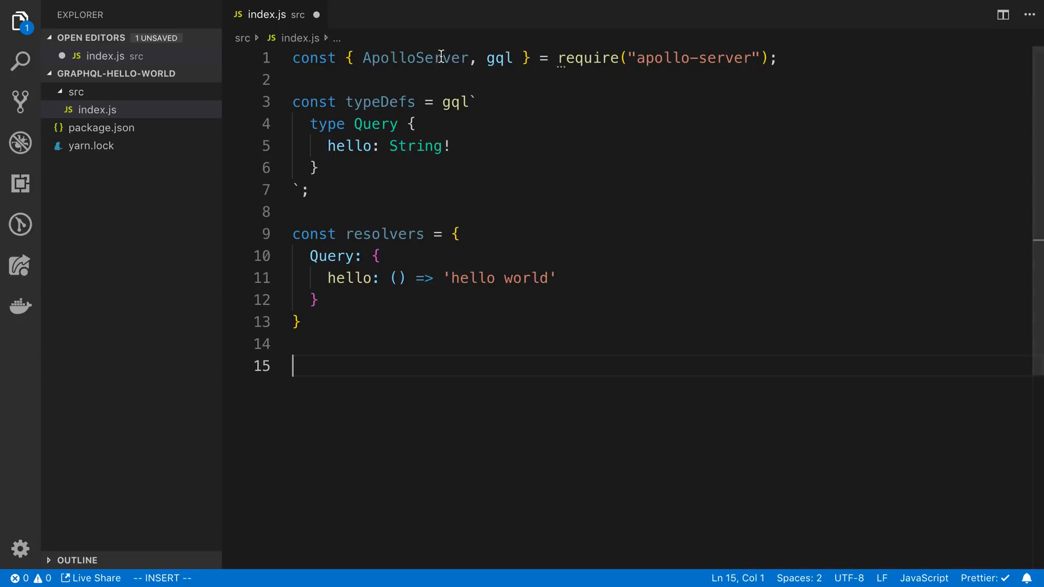
Create the server with new ApolloServer({ typeDefs, resolvers }).
text(const server = new ApolloServer({)
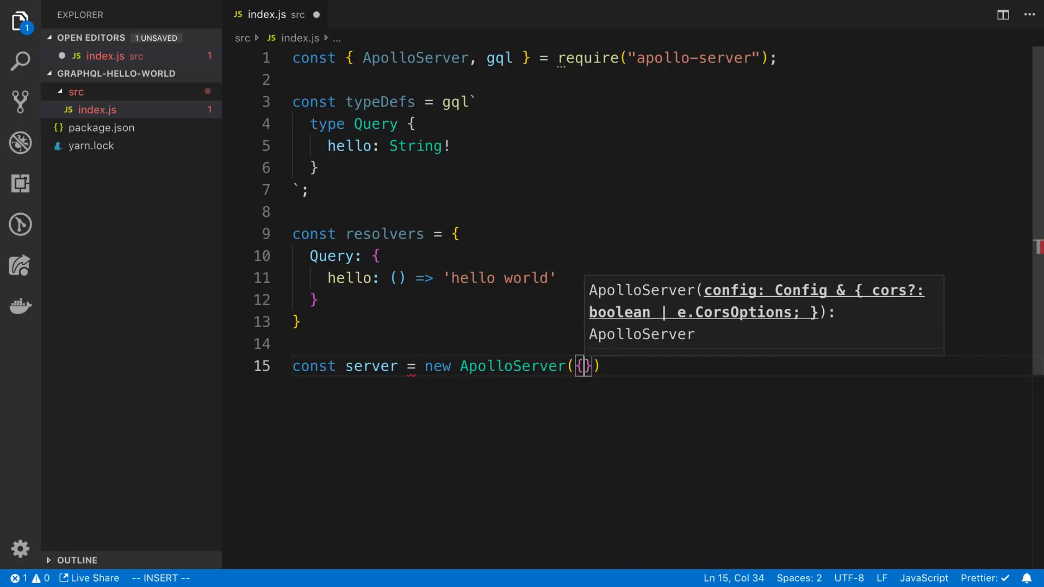
text(typeDefs, resolver)
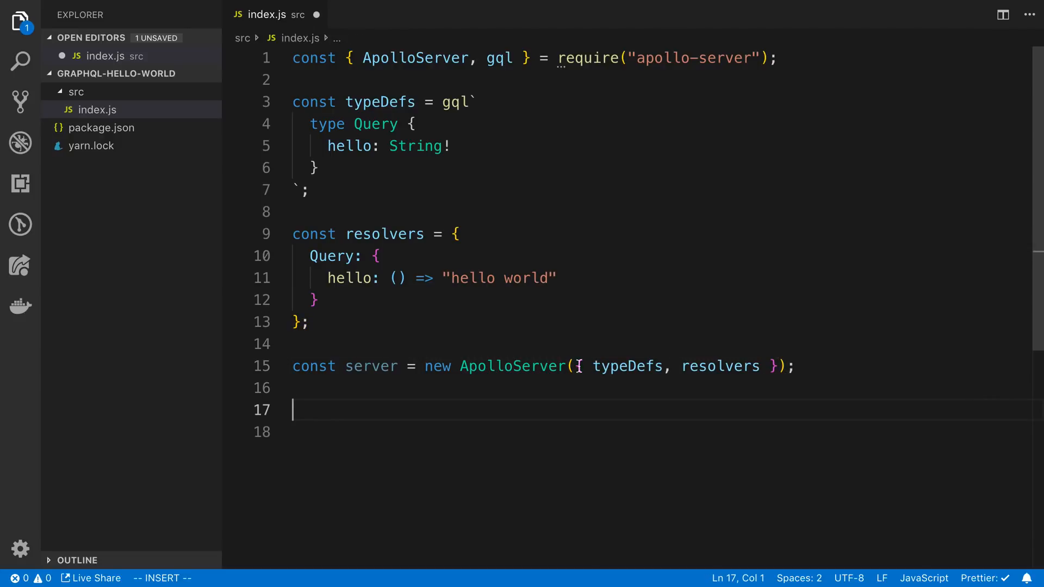
Call server.listen() and log `server started at ${url}` from the resolved url, then save.
text(server.listen()
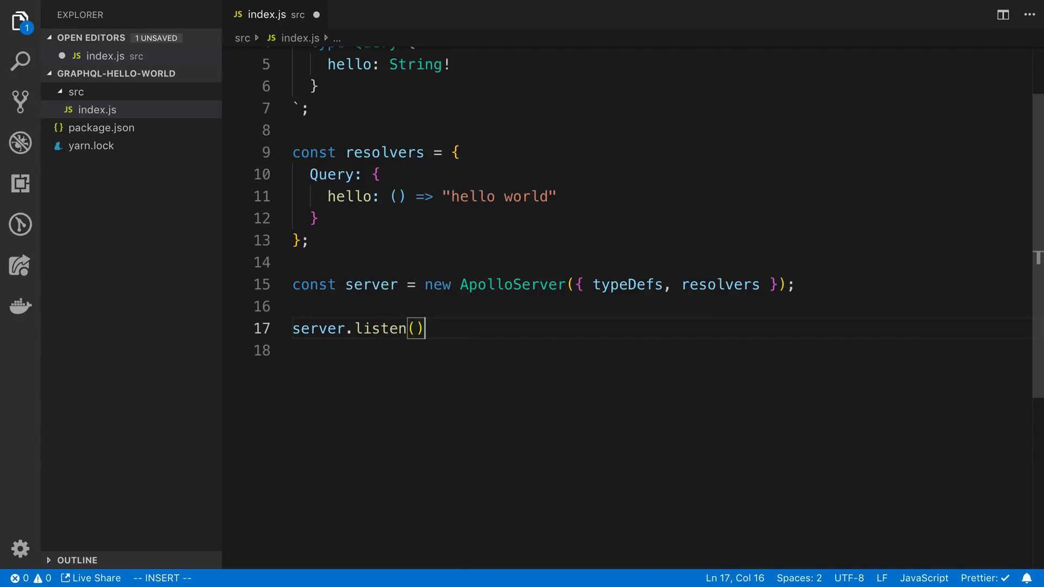
text(.then())
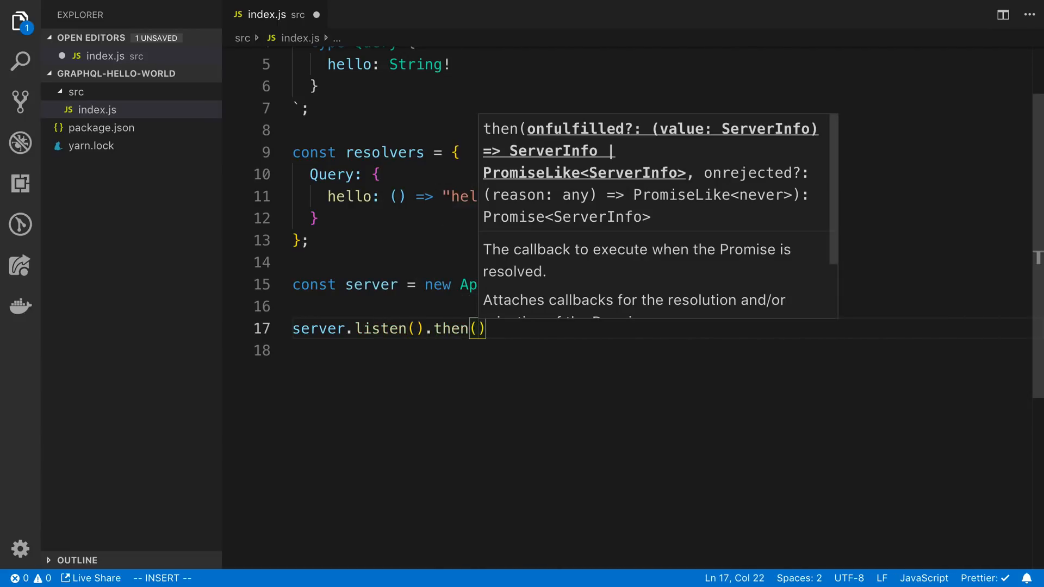
text(({url})
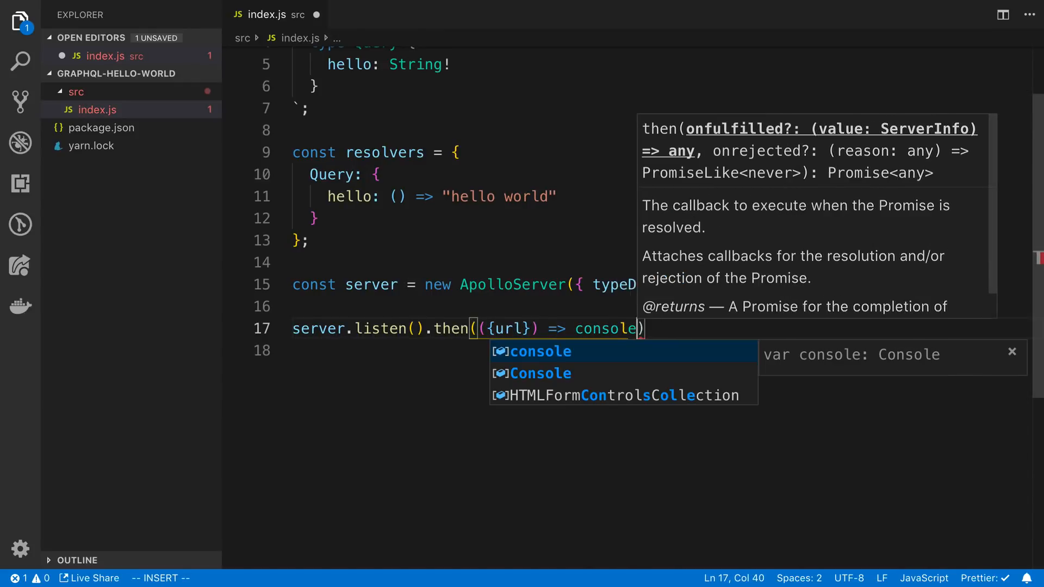
text(.log('server')
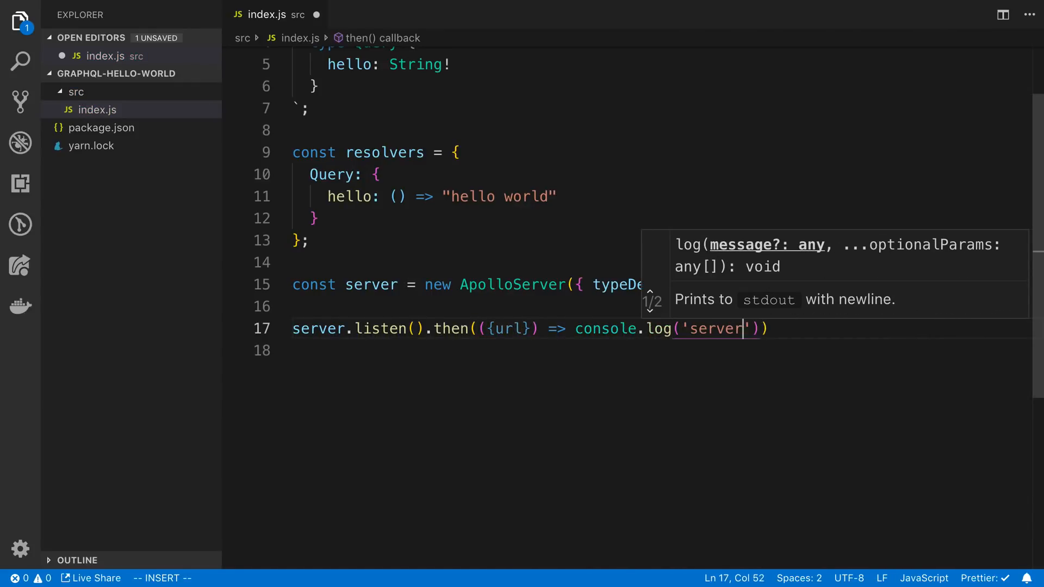
text(started at ${url}`)
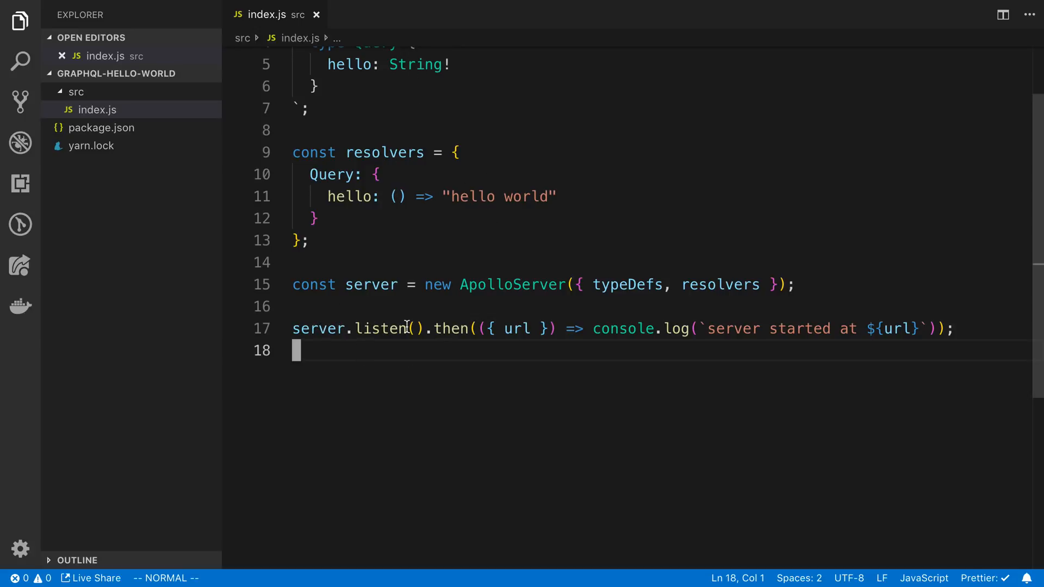
mouse_move(404, 307)
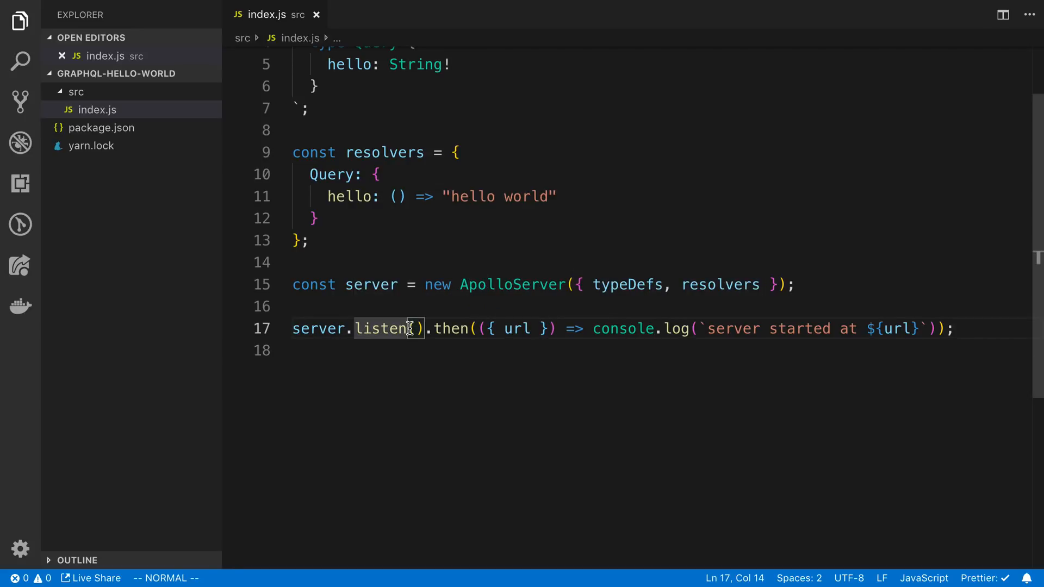
text({})
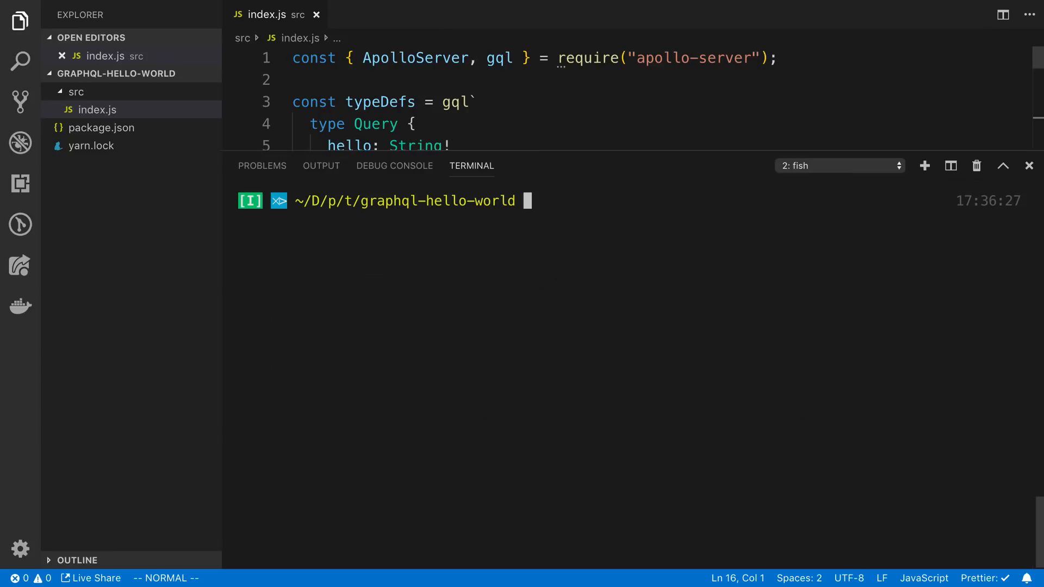
Run node src/index.js in the terminal and follow the localhost:4000 link to the browser.
text(node -v)
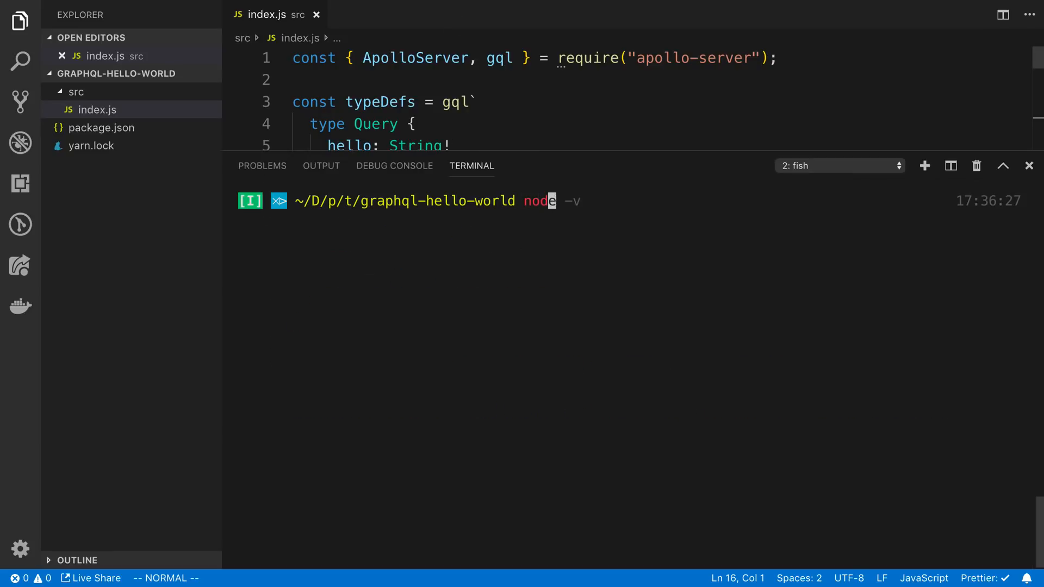
text(src/index.js)
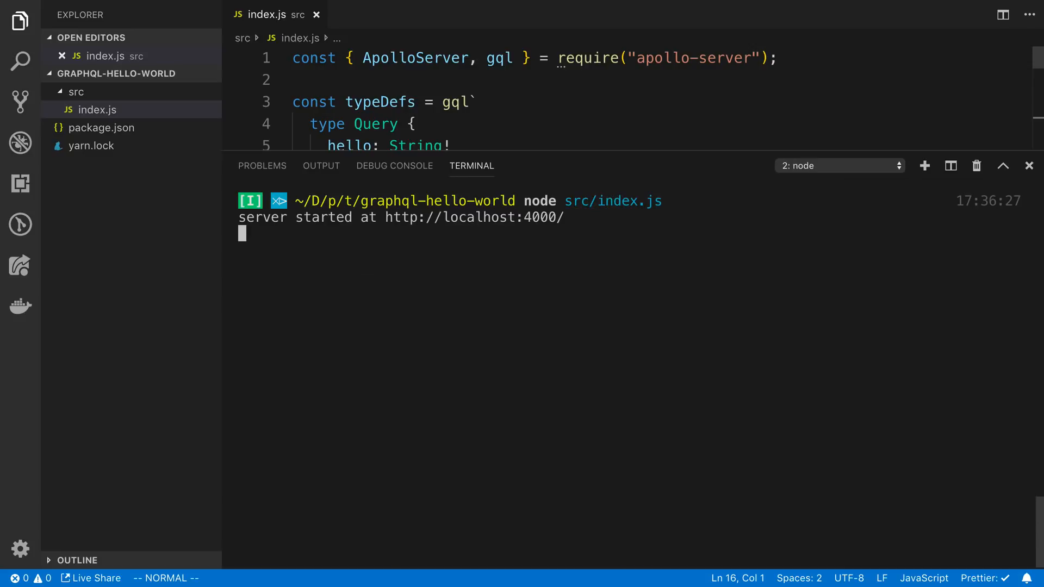
mouse_move(464, 218)
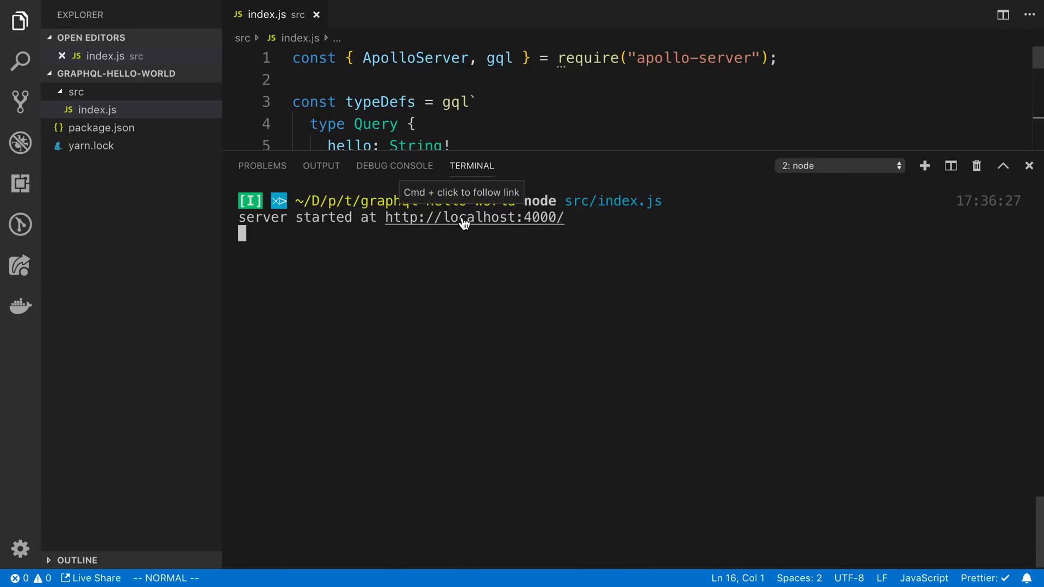
click(473, 218)
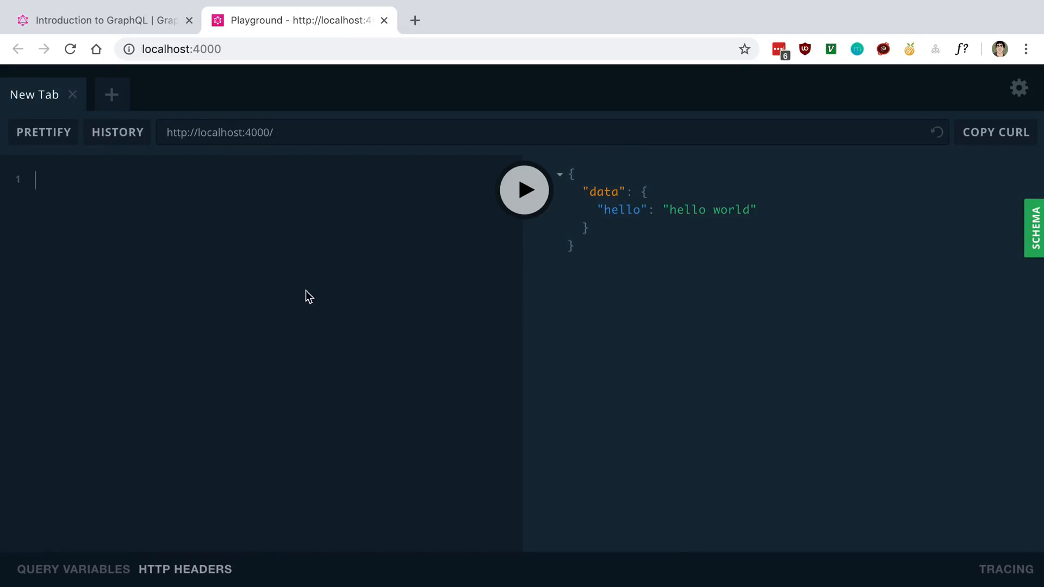
mouse_move(246, 390)
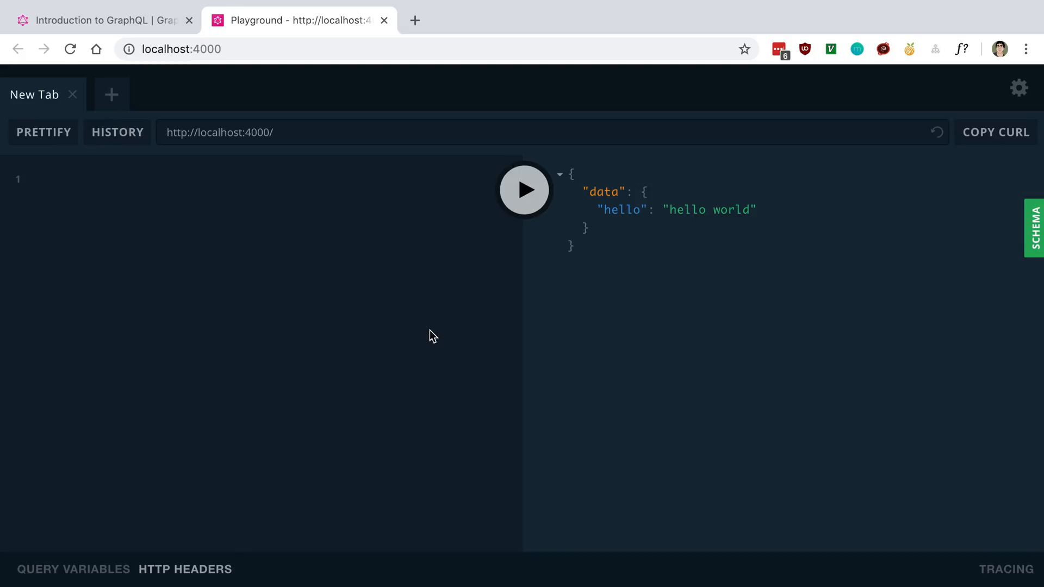
mouse_move(471, 221)
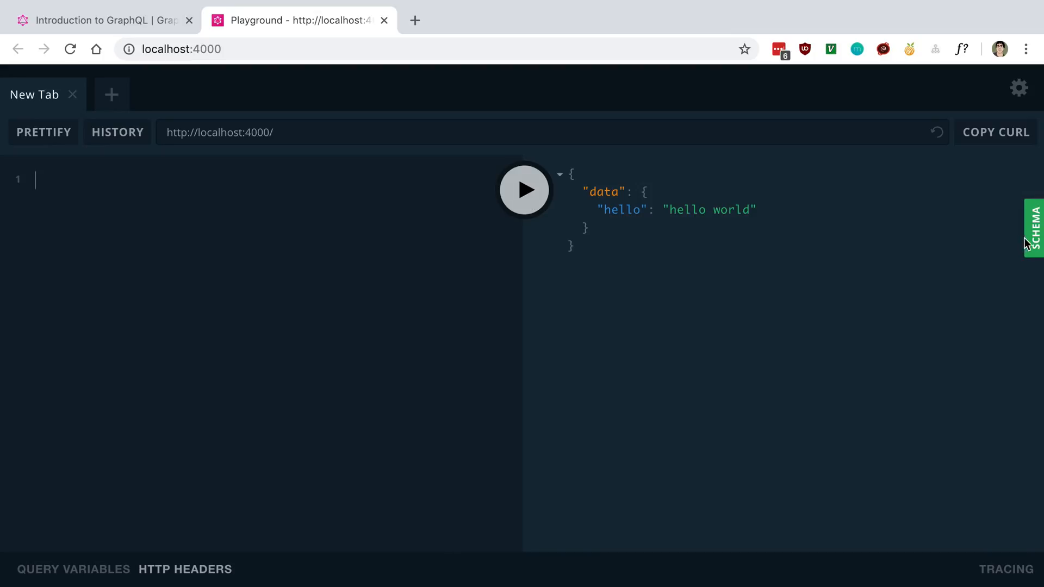
Show the SCHEMA docs and the hello: String! type details, selecting the String scalar description.
click(1033, 228)
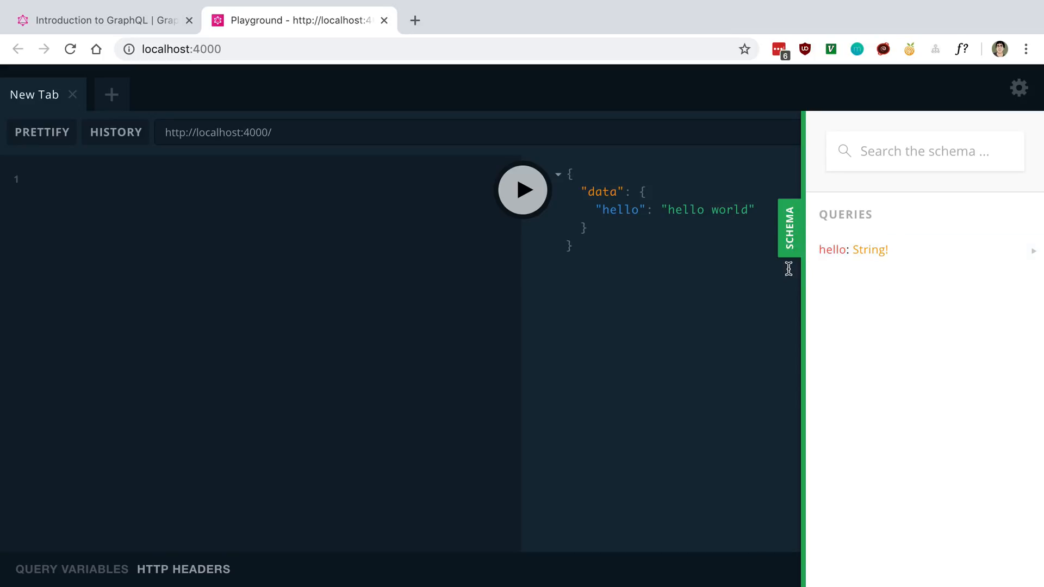
mouse_move(803, 224)
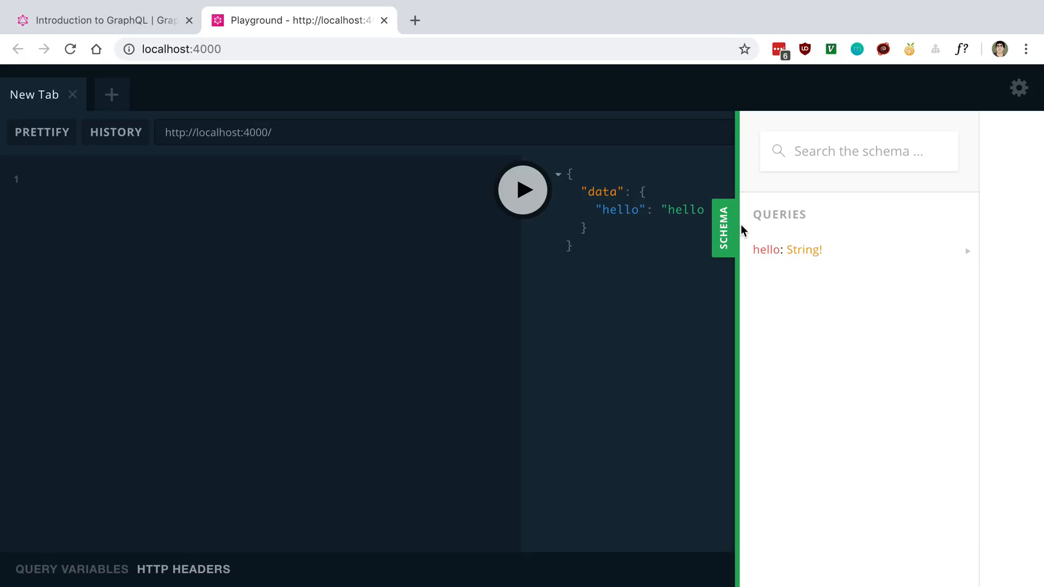
mouse_move(784, 186)
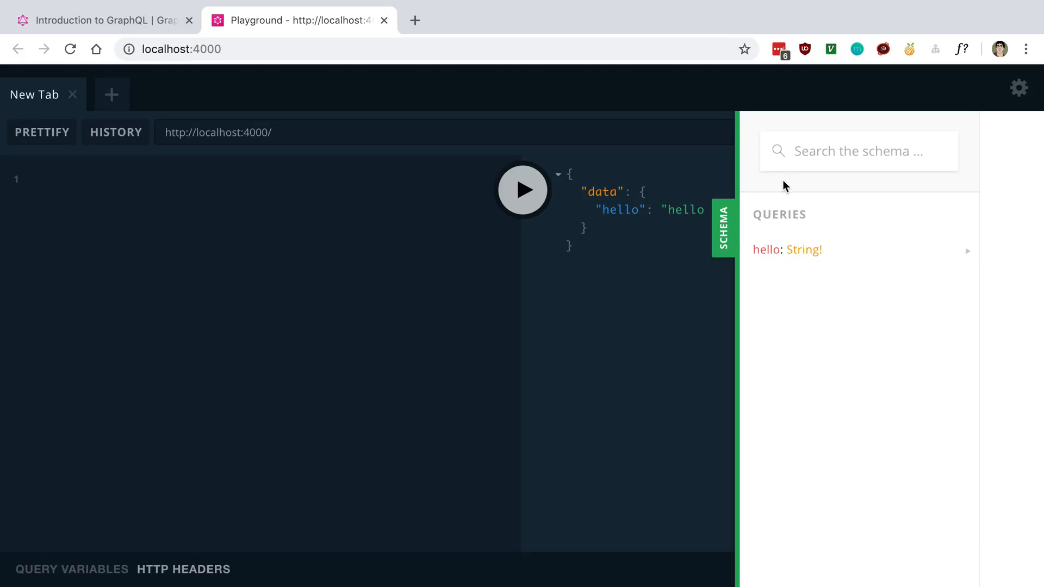
mouse_move(797, 417)
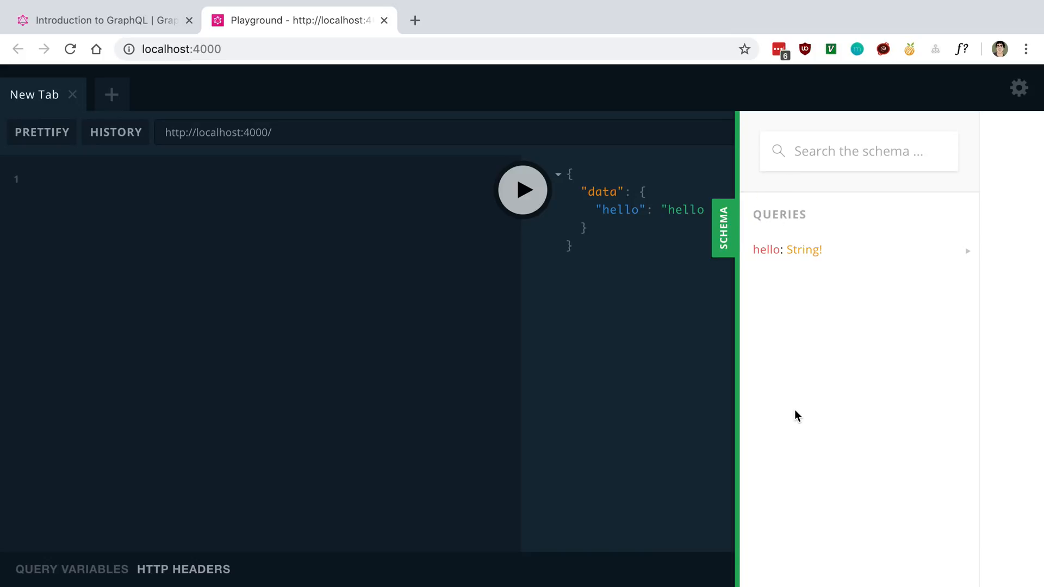
mouse_move(786, 250)
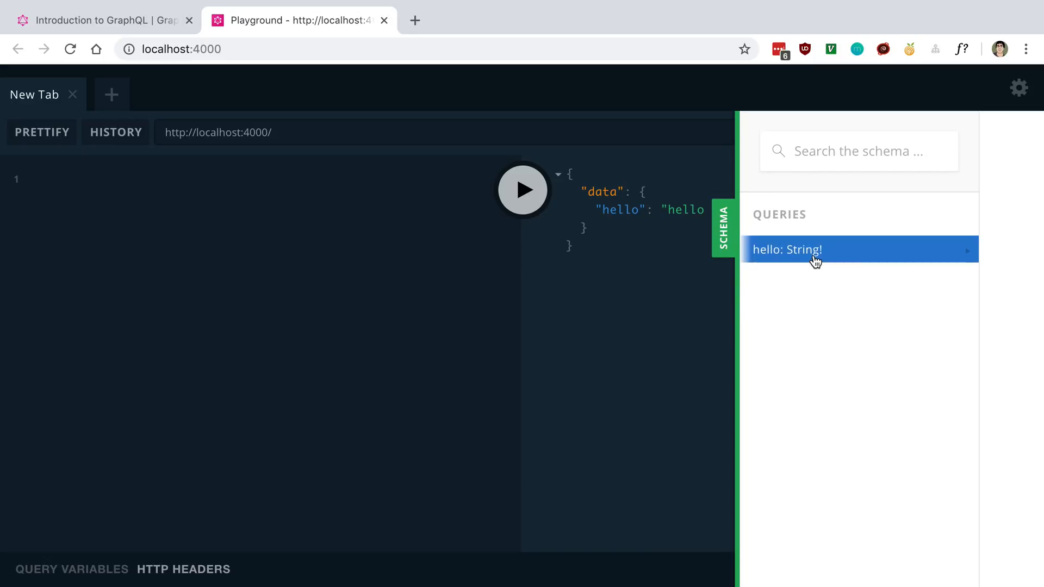
click(816, 250)
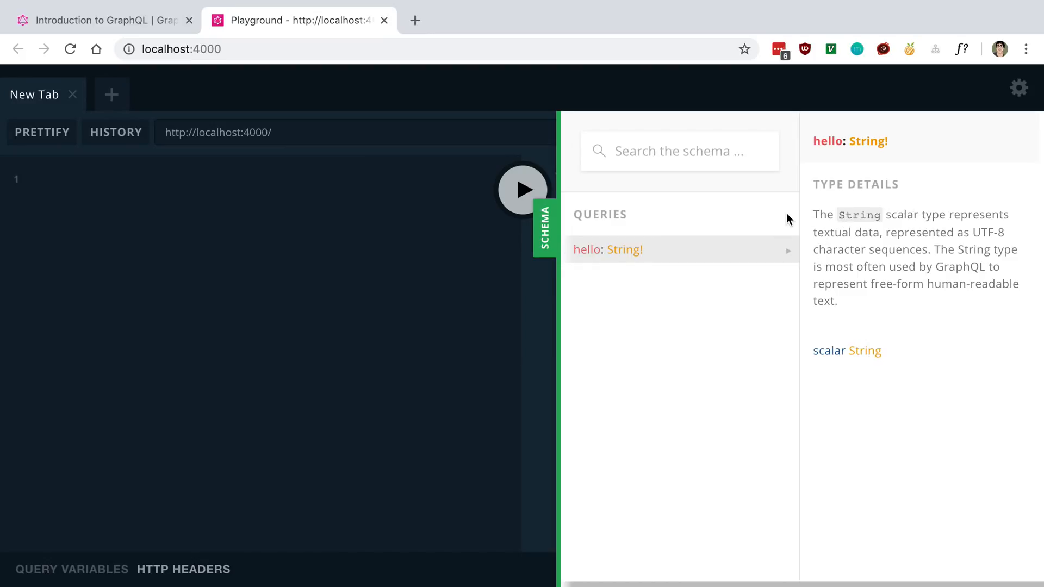
drag(814, 214, 881, 351)
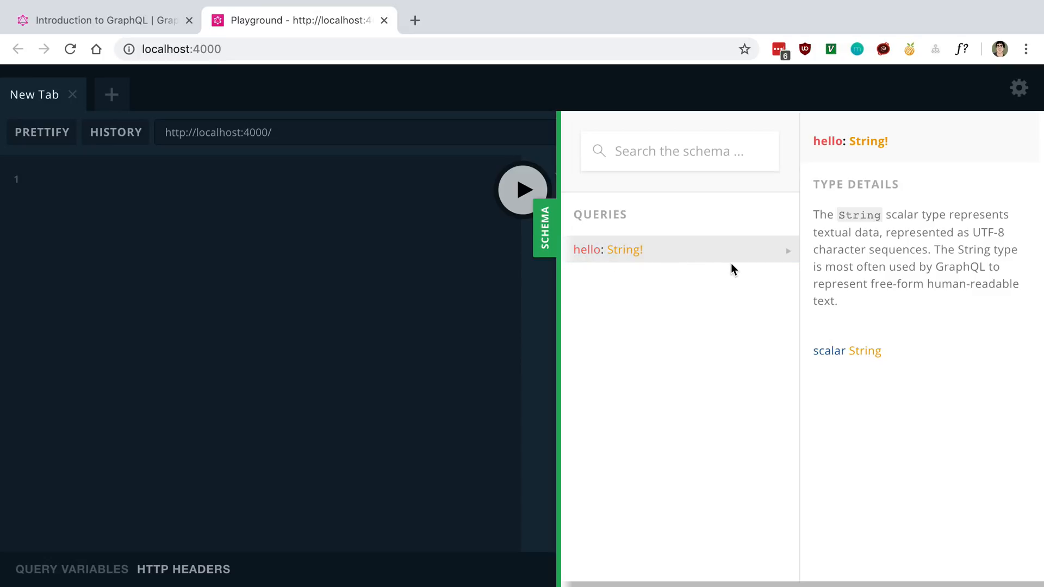
mouse_move(527, 226)
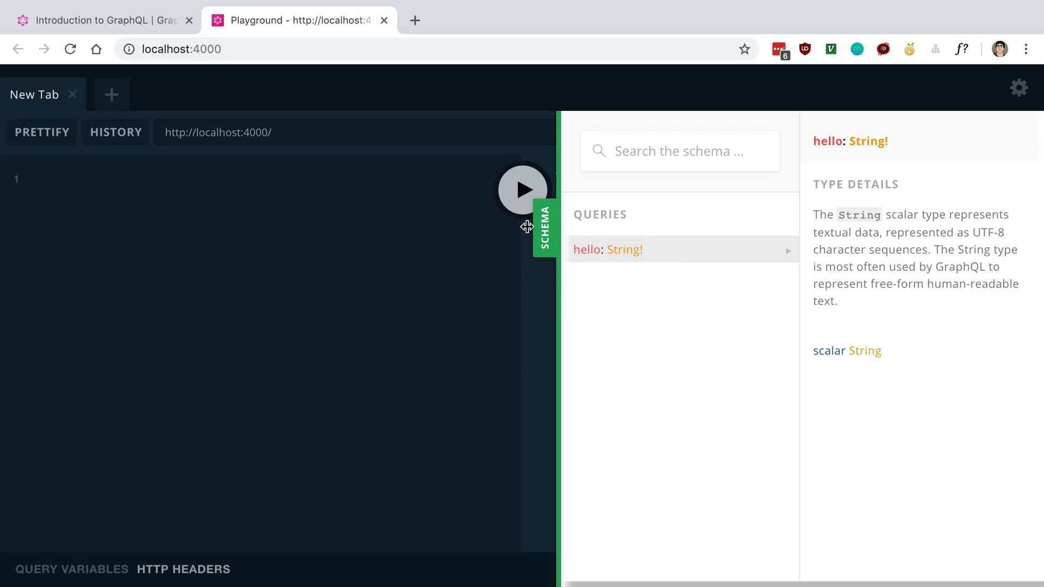
mouse_move(543, 230)
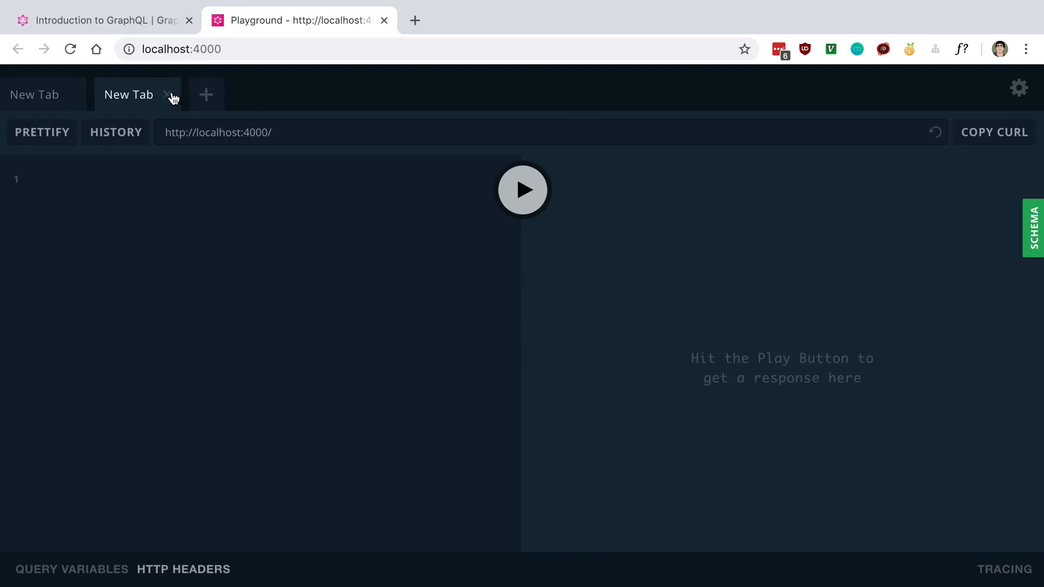
Close the extra empty query tab, leaving the hello world response tab.
click(1019, 87)
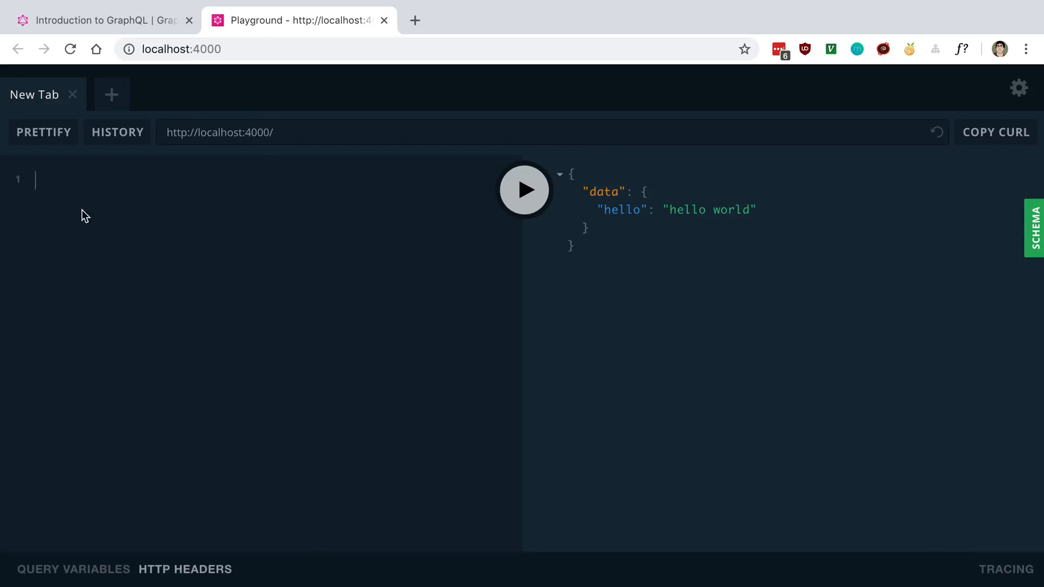
mouse_move(114, 224)
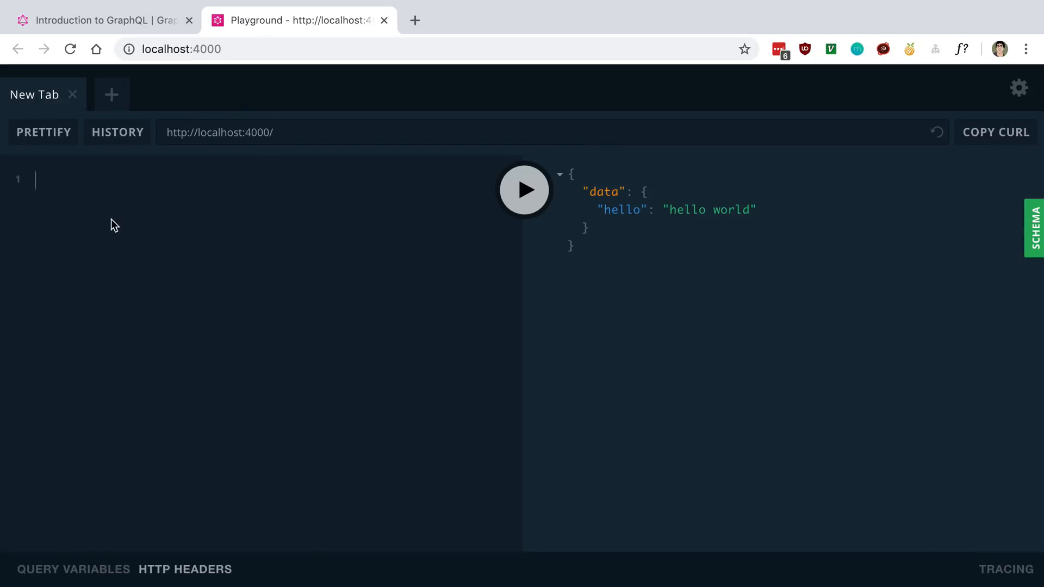
mouse_move(631, 250)
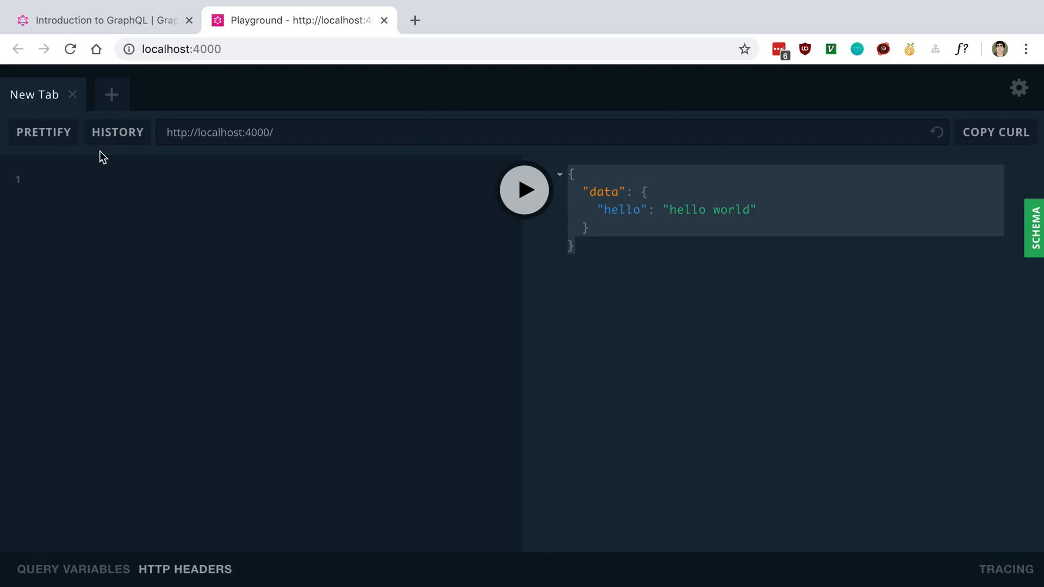
Write query { hello } in the editor and highlight the query keyword and the hello world result.
click(118, 132)
text({)
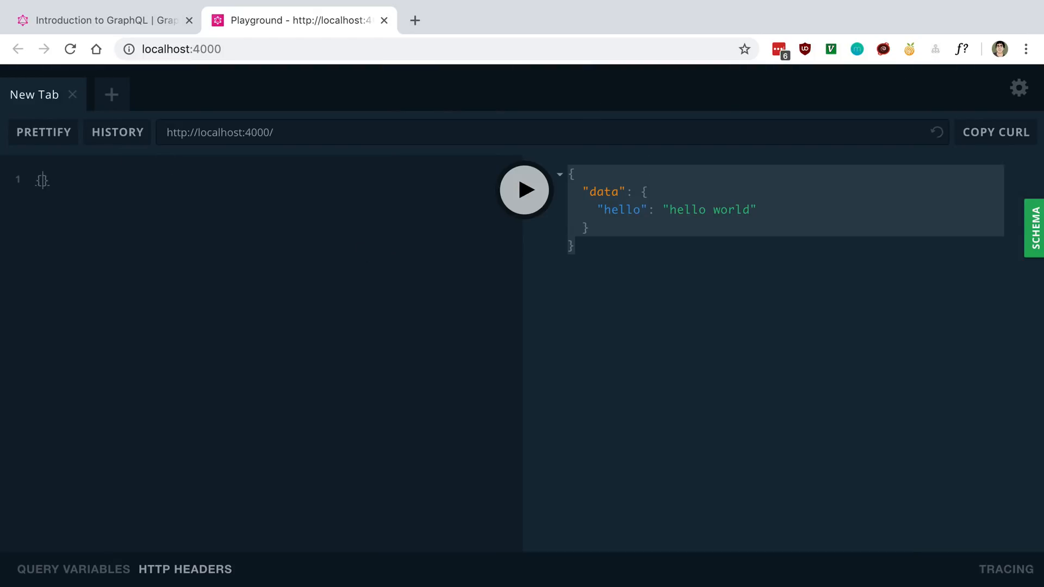
text(query {)
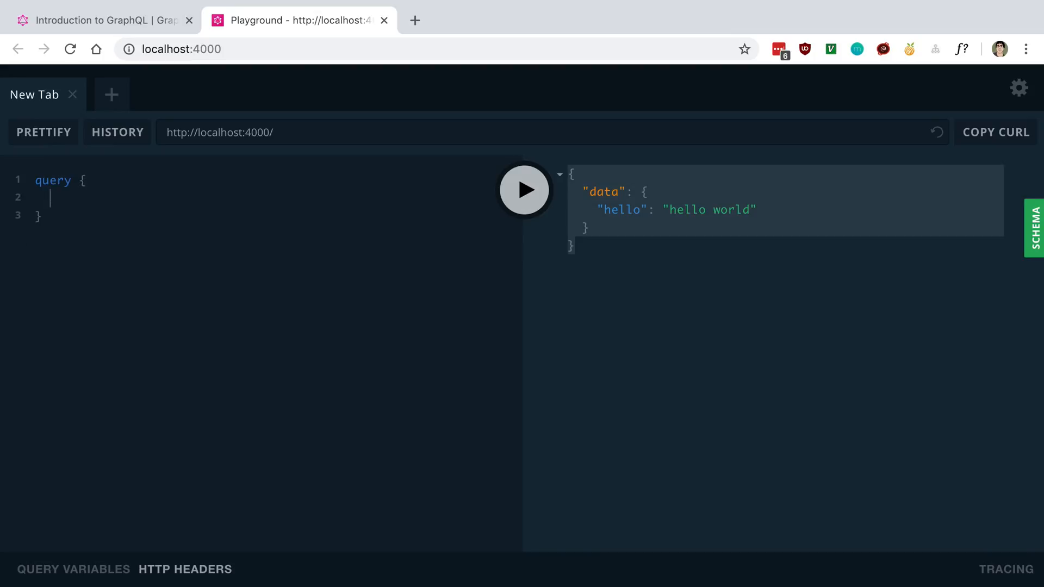
text(hello)
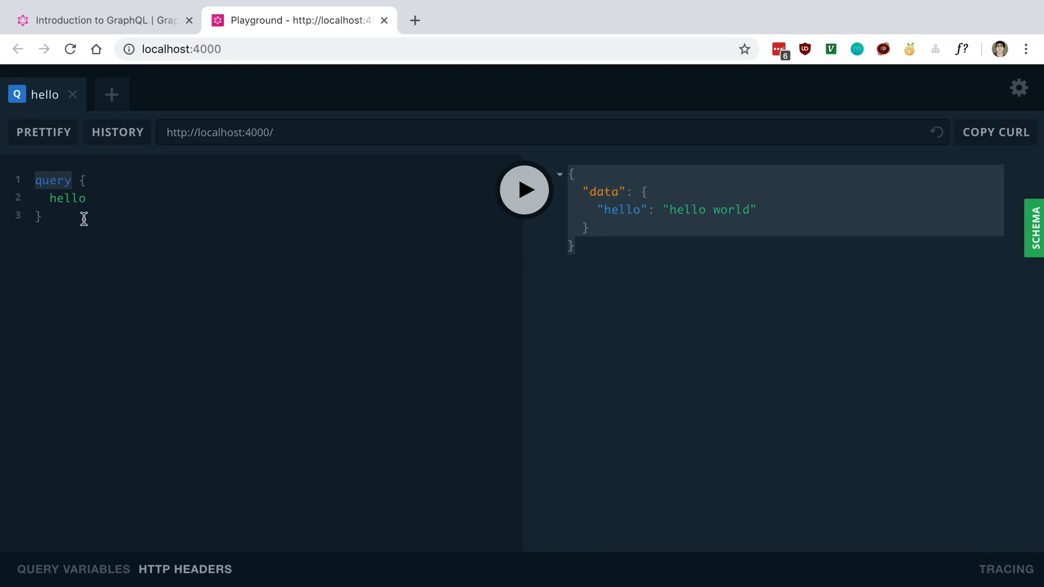
double_click(66, 198)
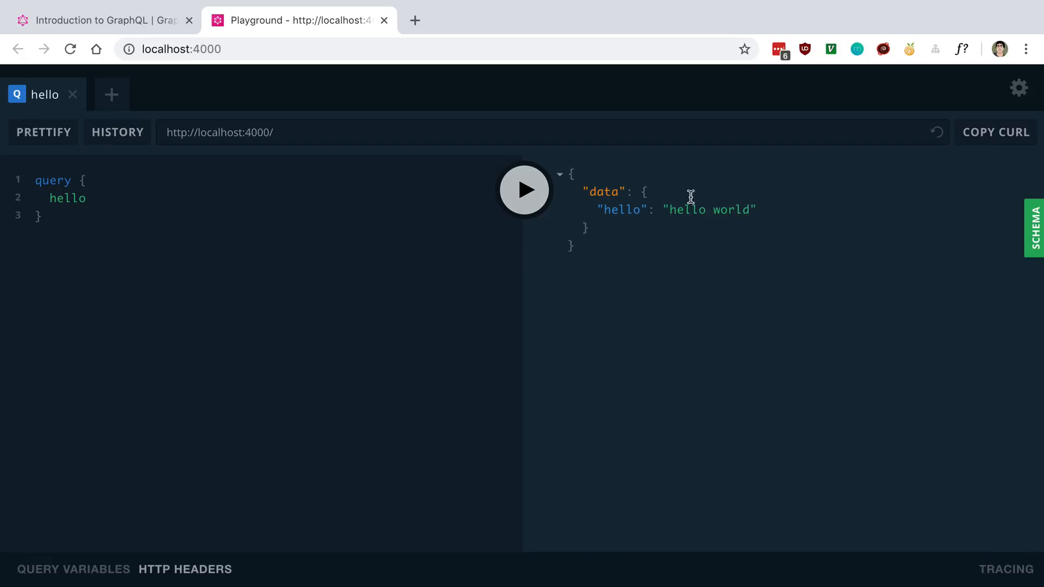
mouse_move(567, 173)
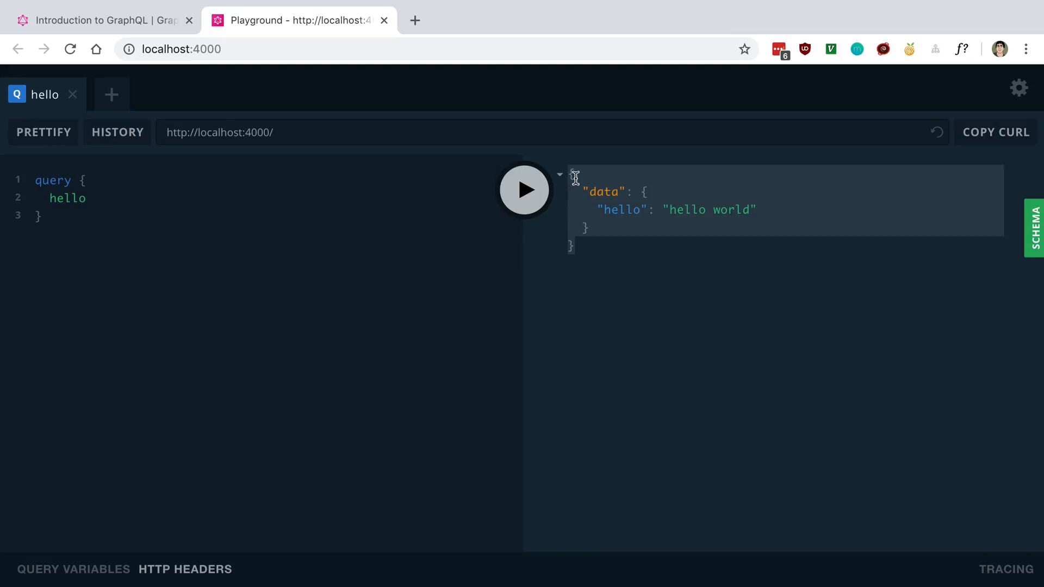
double_click(621, 210)
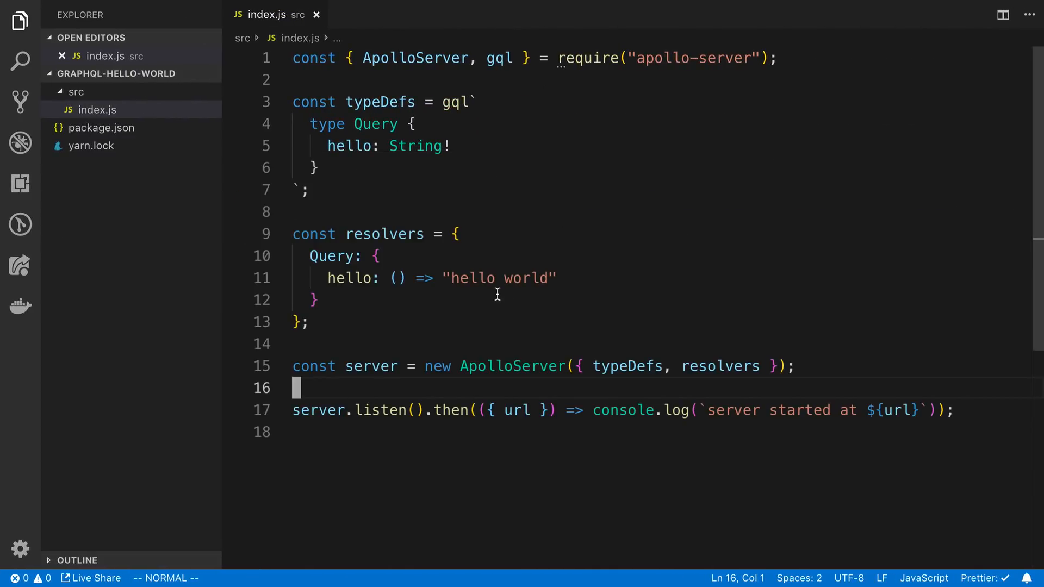
Append '!' to the hello resolver's greeting string in index.js.
text(!)
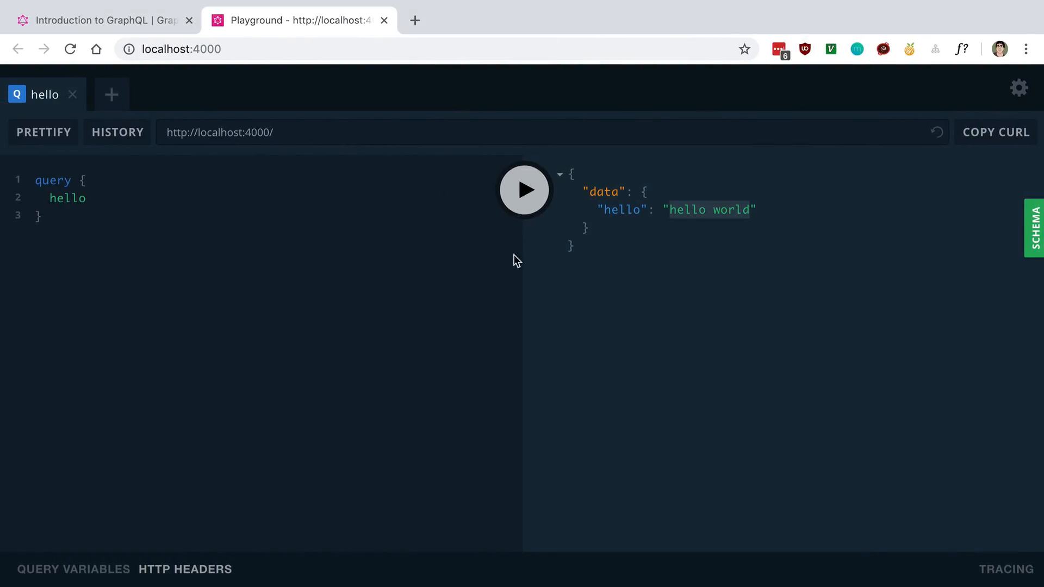
Rerun the hello query so the result shows "Hello World!".
click(524, 189)
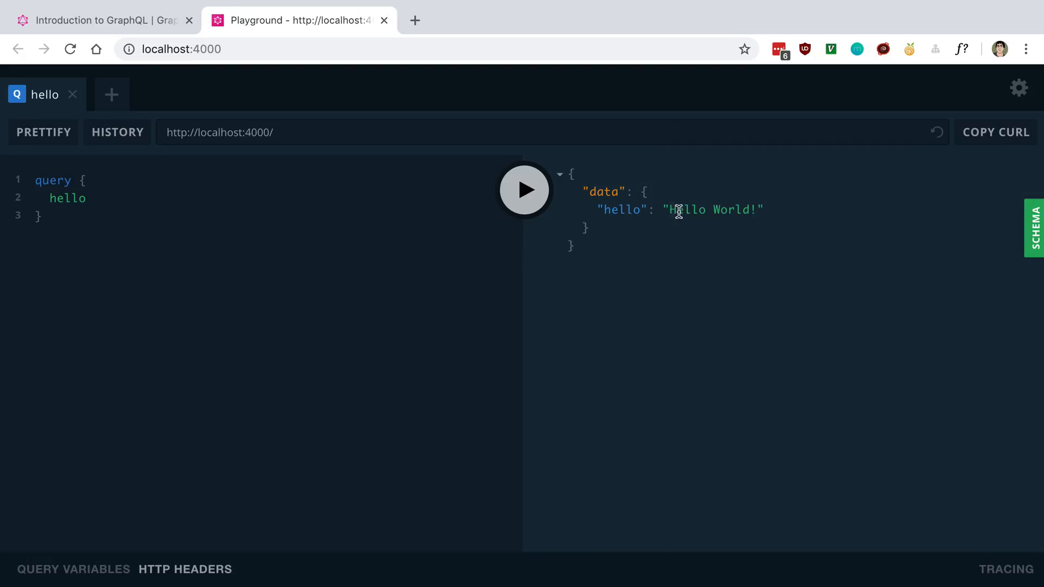
mouse_move(822, 198)
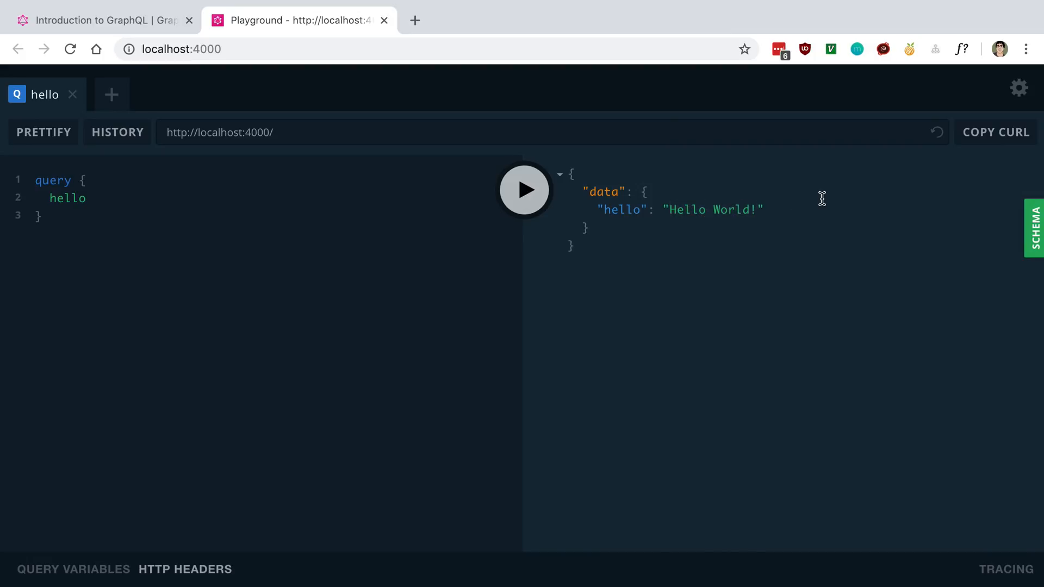
mouse_move(960, 249)
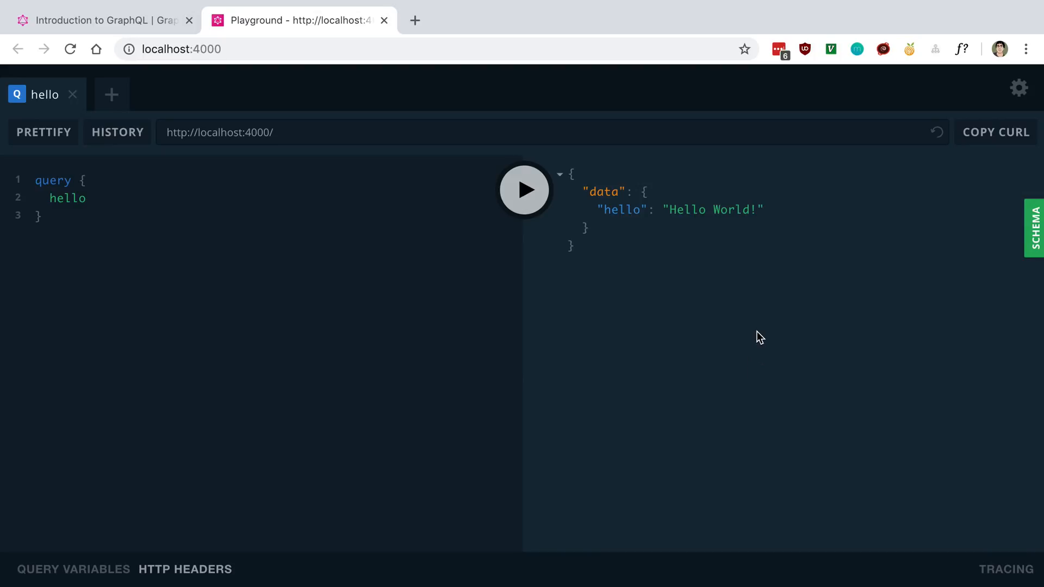
Remove the query keyword, leaving the shorthand { hello } query.
double_click(52, 181)
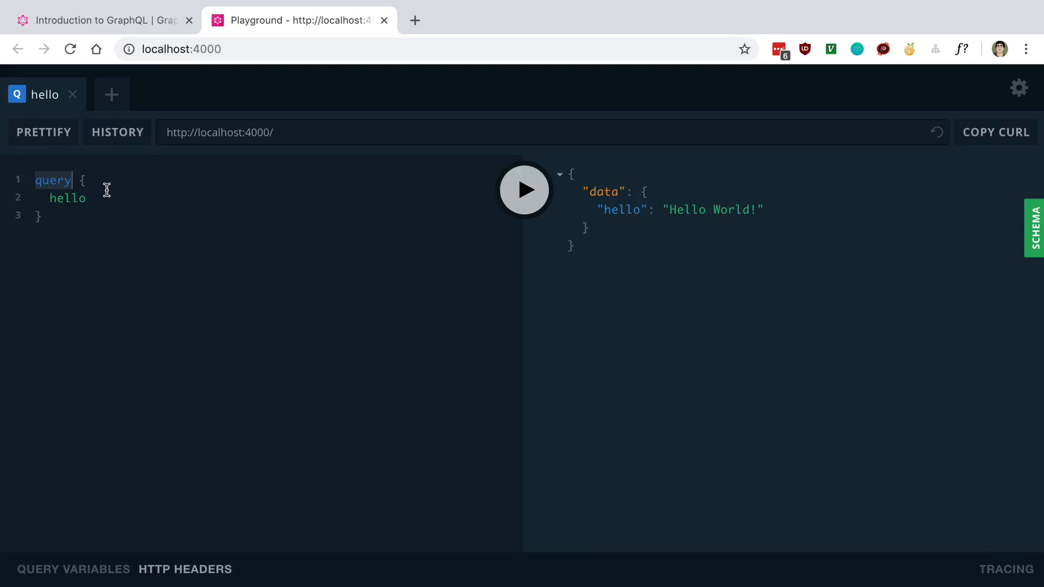
key(Delete)
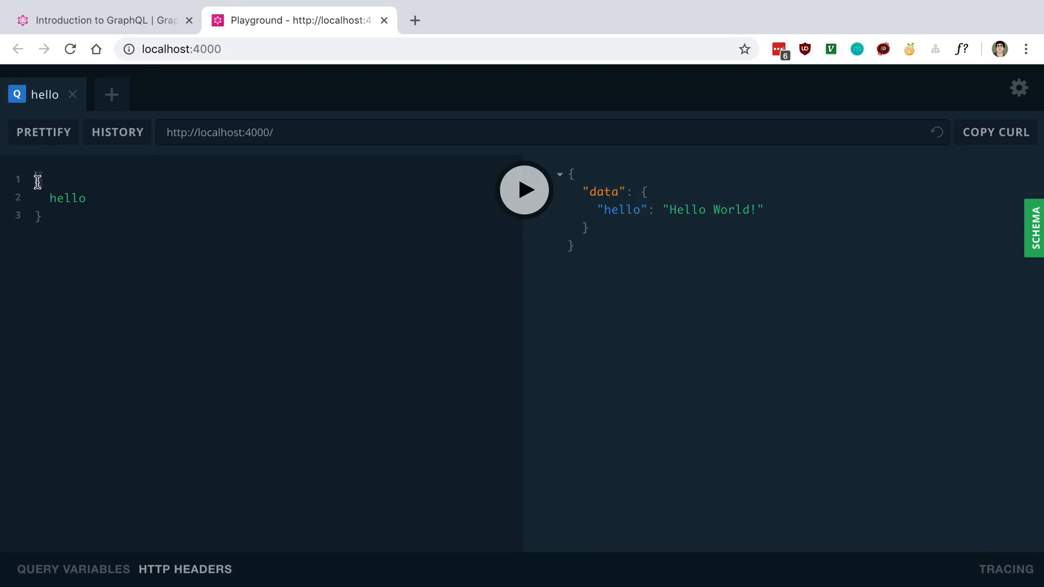
double_click(68, 198)
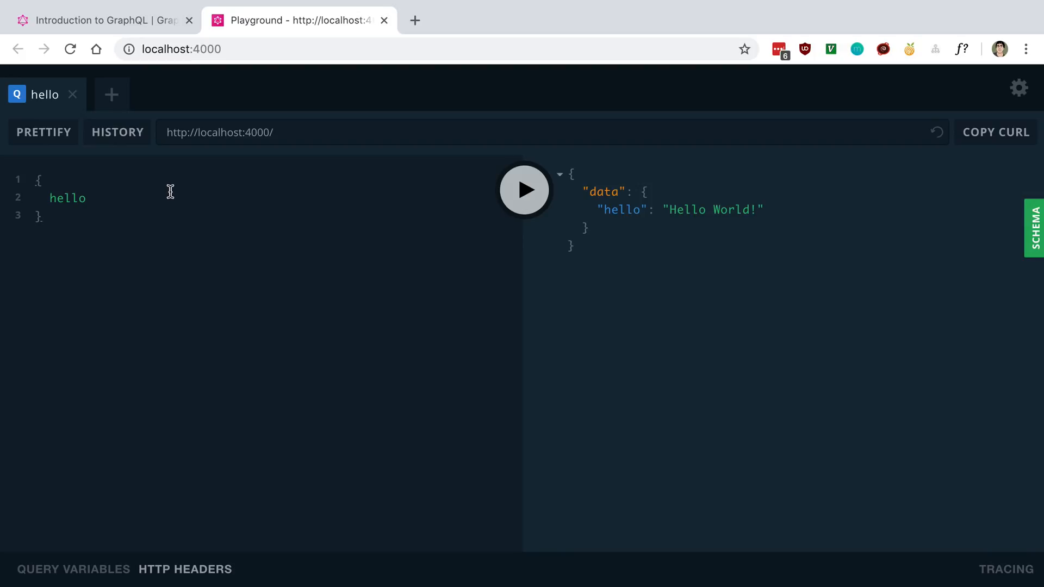
mouse_move(483, 235)
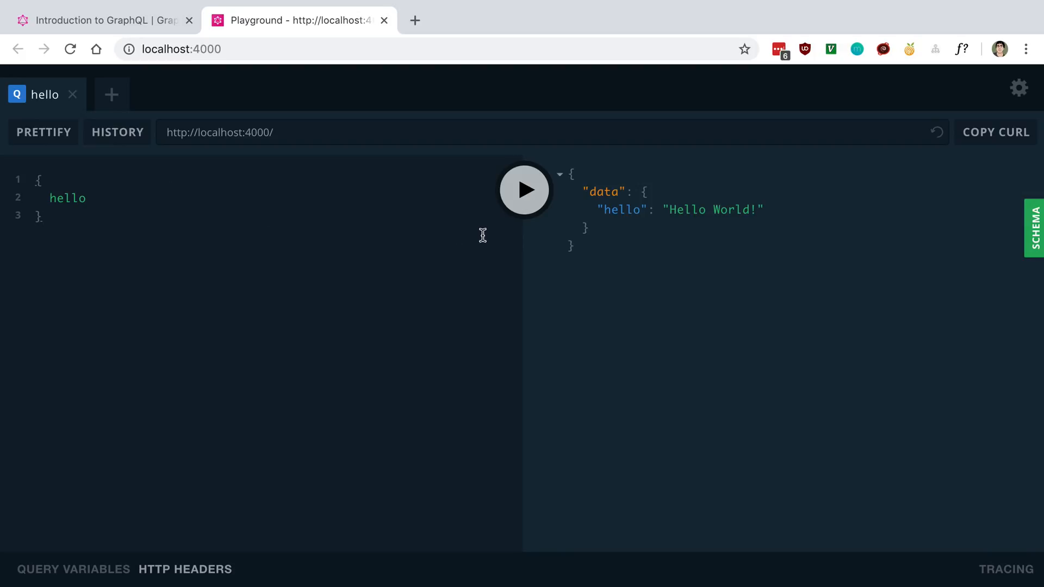